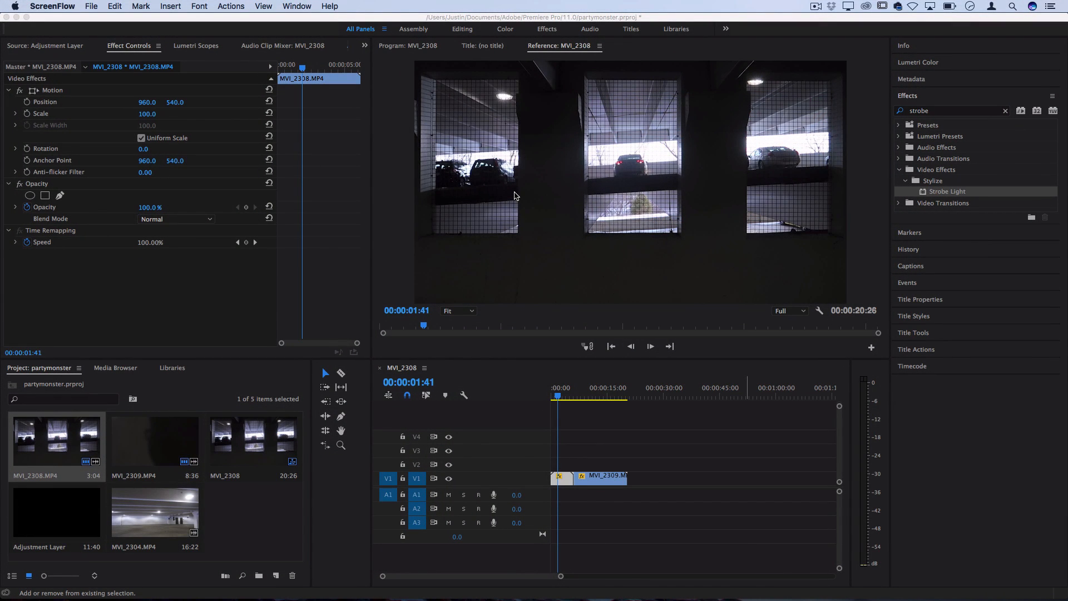
# Step: Clear the Effects search and place MVI_2304.MP4 on V1 right after MVI_2309
pyautogui.click(1005, 110)
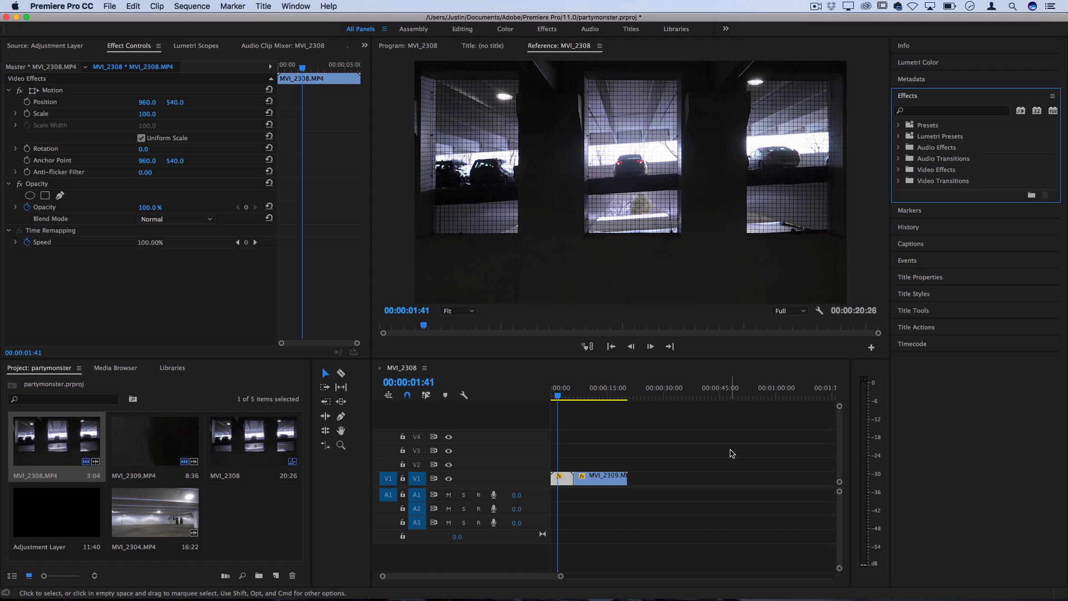
pyautogui.click(580, 394)
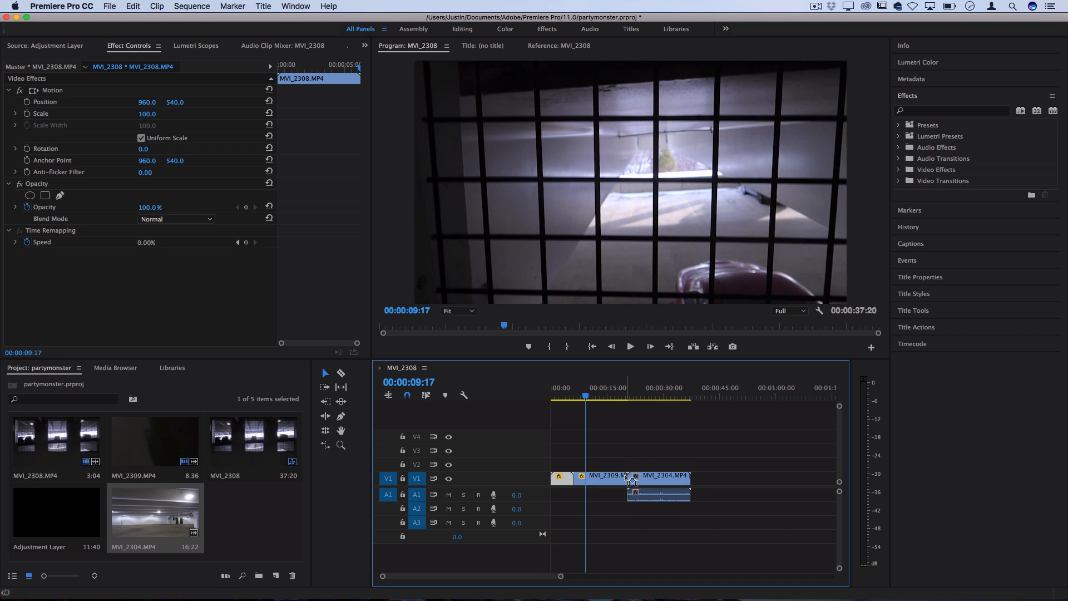
pyautogui.click(636, 397)
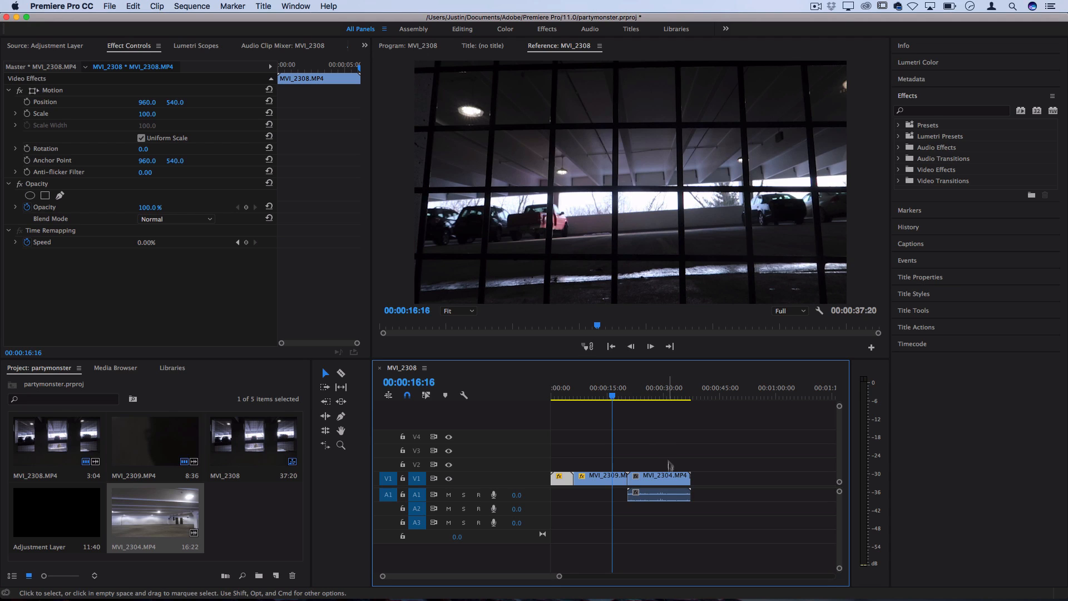
pyautogui.moveTo(657, 497)
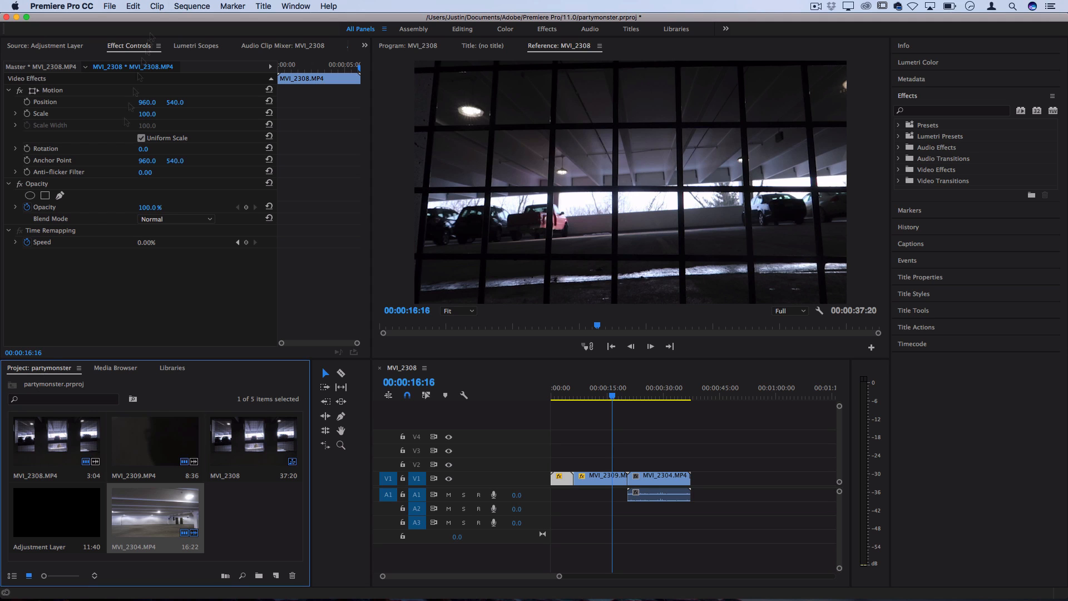
# Step: Create an Adjustment Layer and lay it on V3 spanning both clips, then select it
pyautogui.click(109, 6)
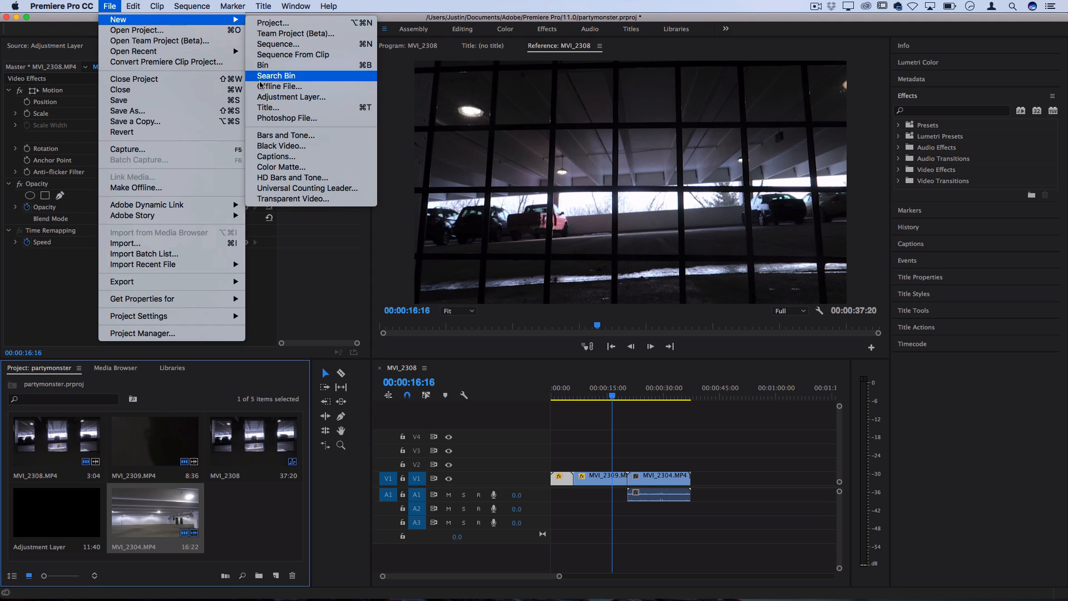
pyautogui.click(290, 97)
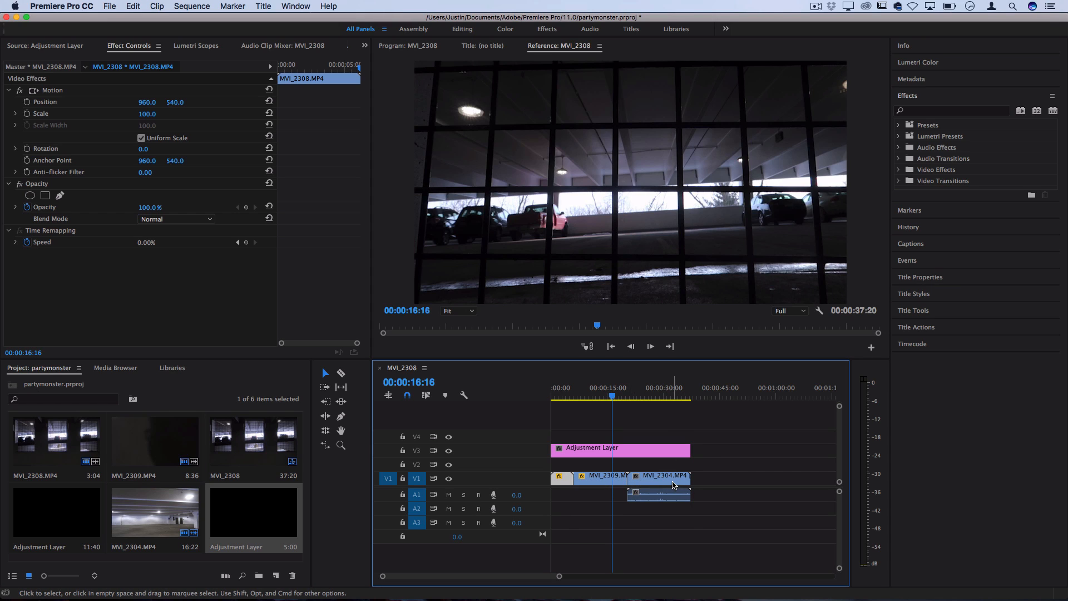
pyautogui.moveTo(672, 484)
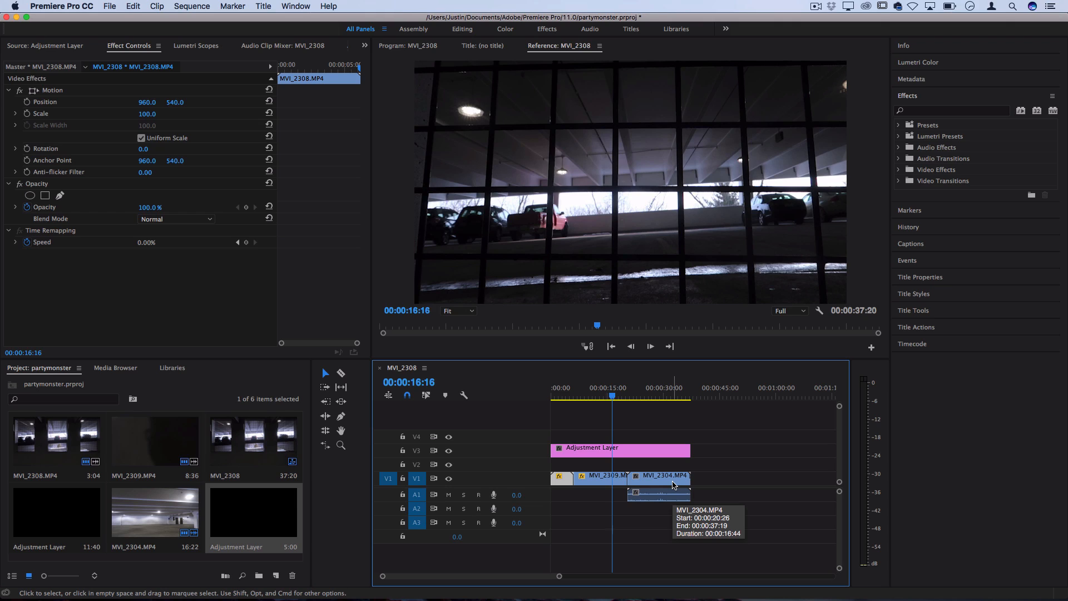
pyautogui.click(620, 448)
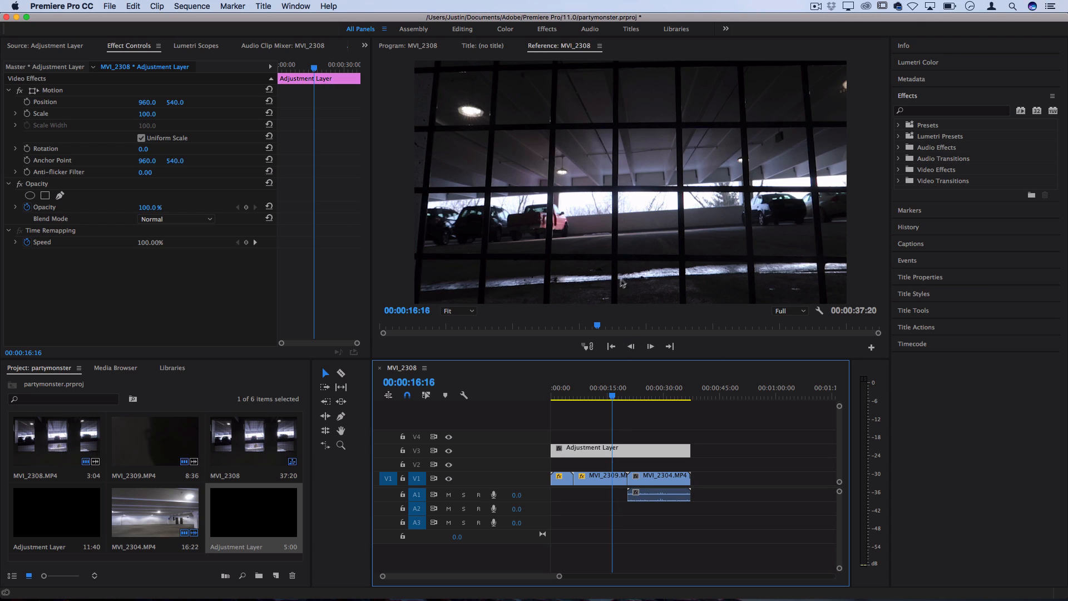
pyautogui.moveTo(615, 245)
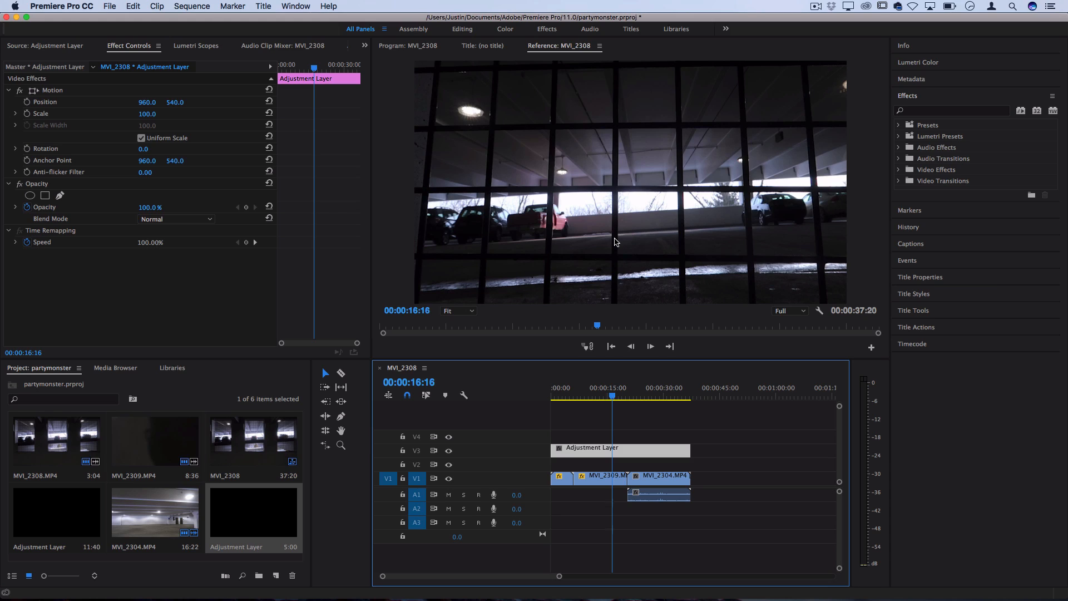
pyautogui.moveTo(924, 135)
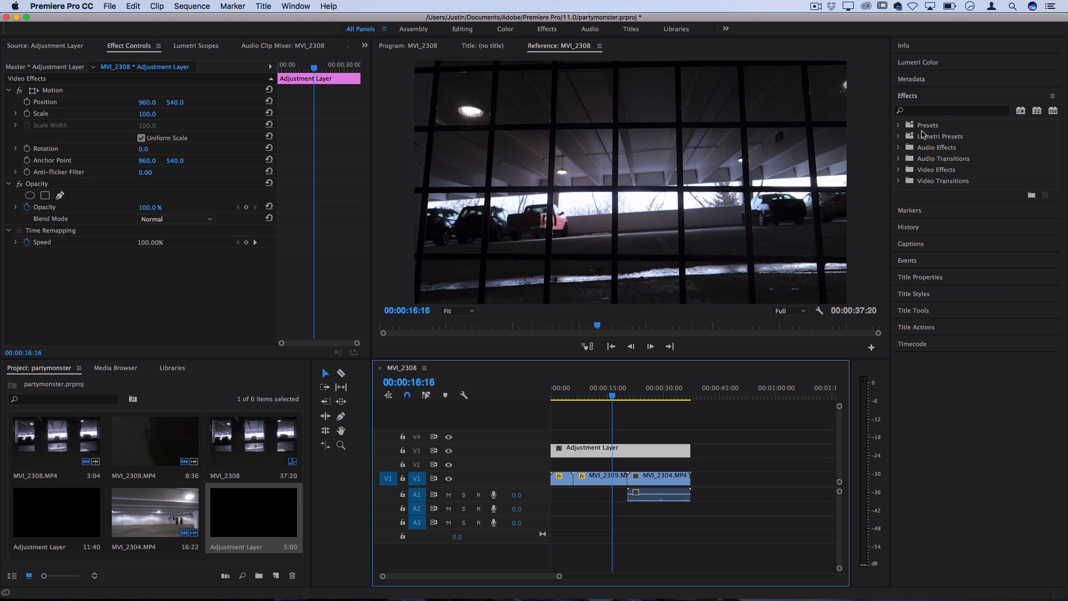
pyautogui.moveTo(940, 114)
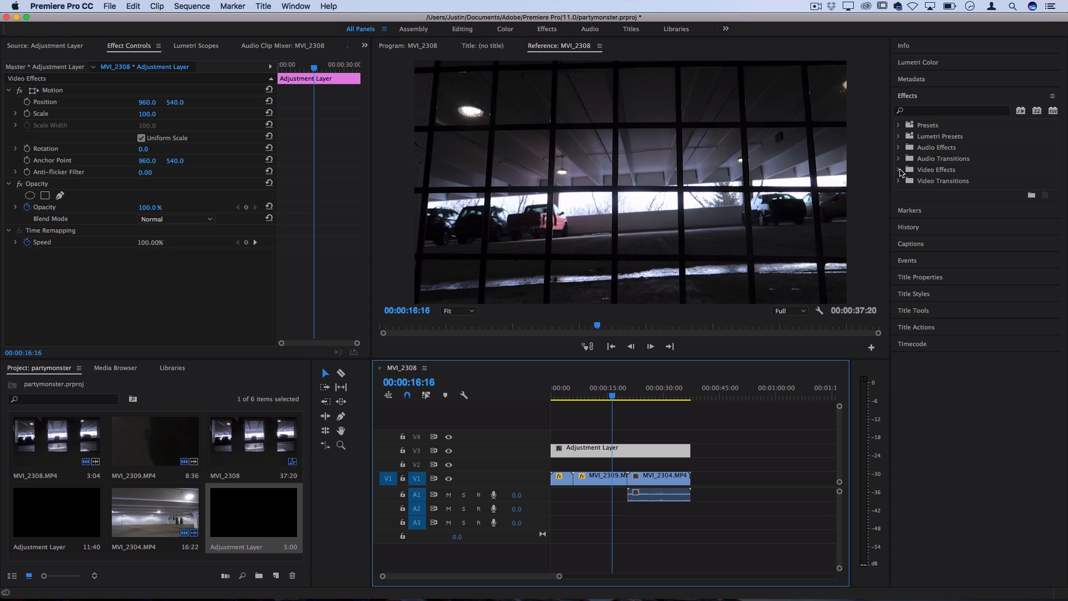
# Step: Apply Stylize > Find Edges to the adjustment layer with Invert enabled for white outlines on black
pyautogui.click(898, 169)
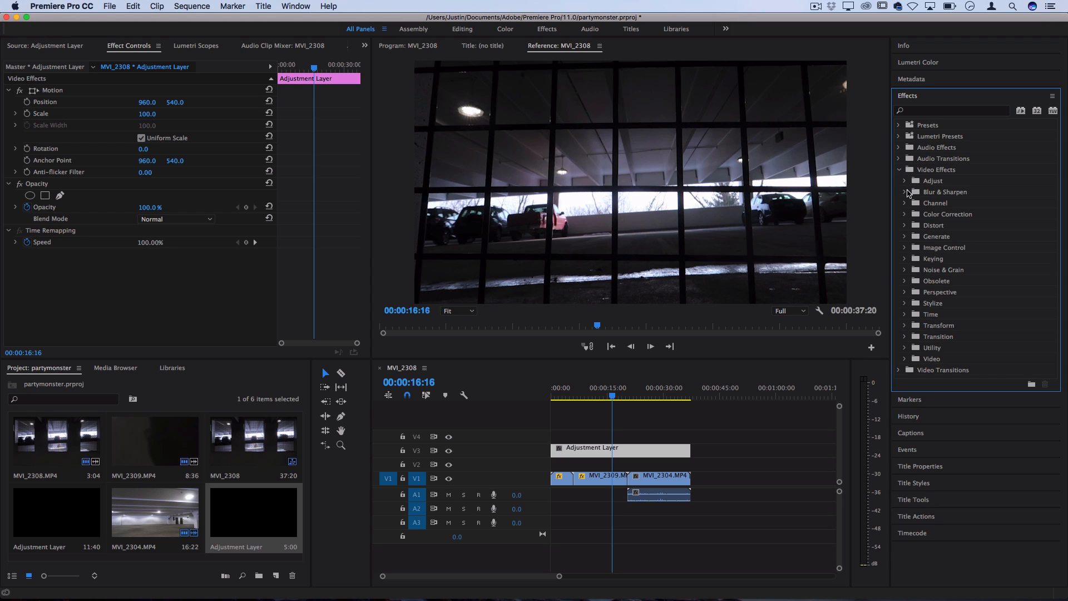
pyautogui.click(906, 303)
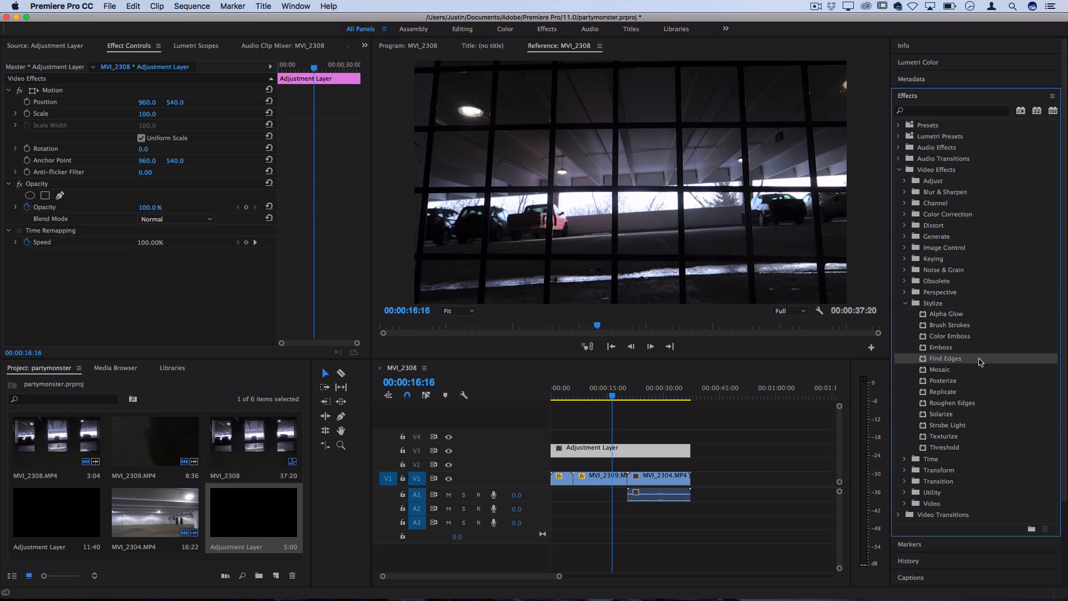
pyautogui.doubleClick(944, 359)
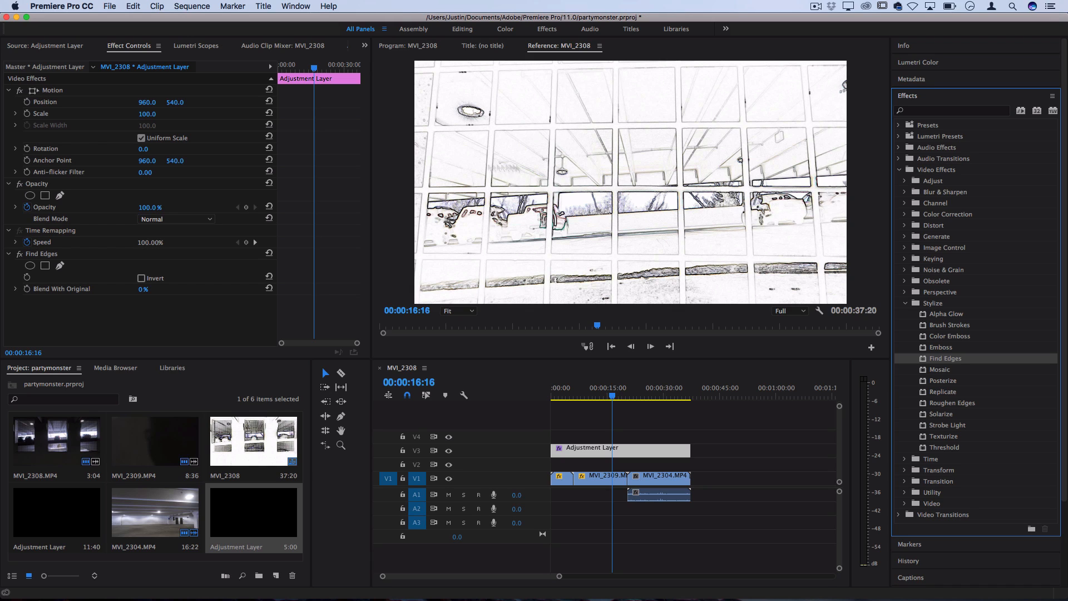
pyautogui.click(141, 278)
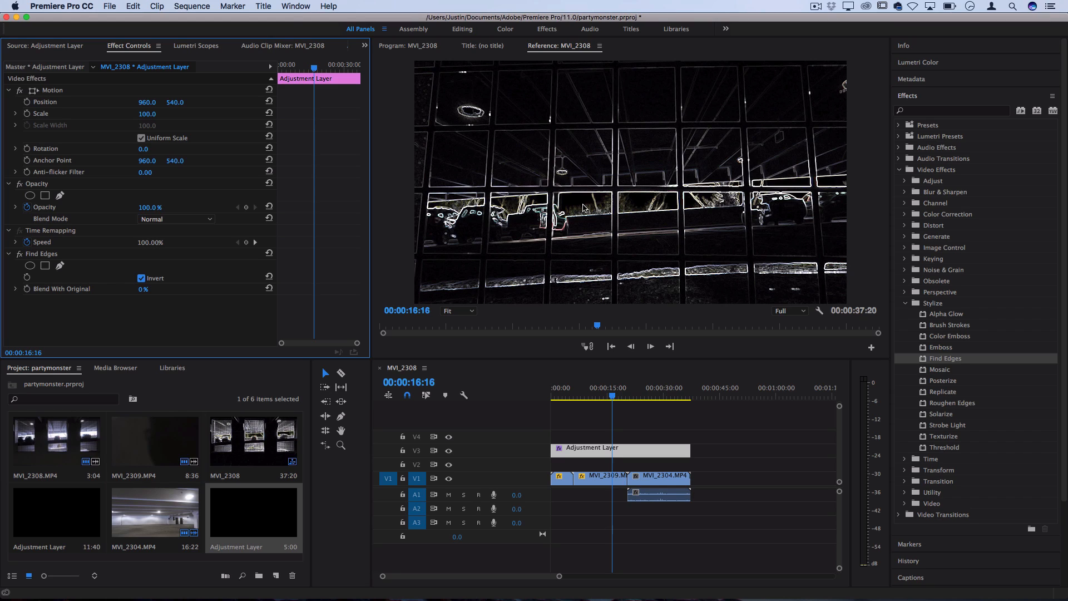
pyautogui.moveTo(608, 260)
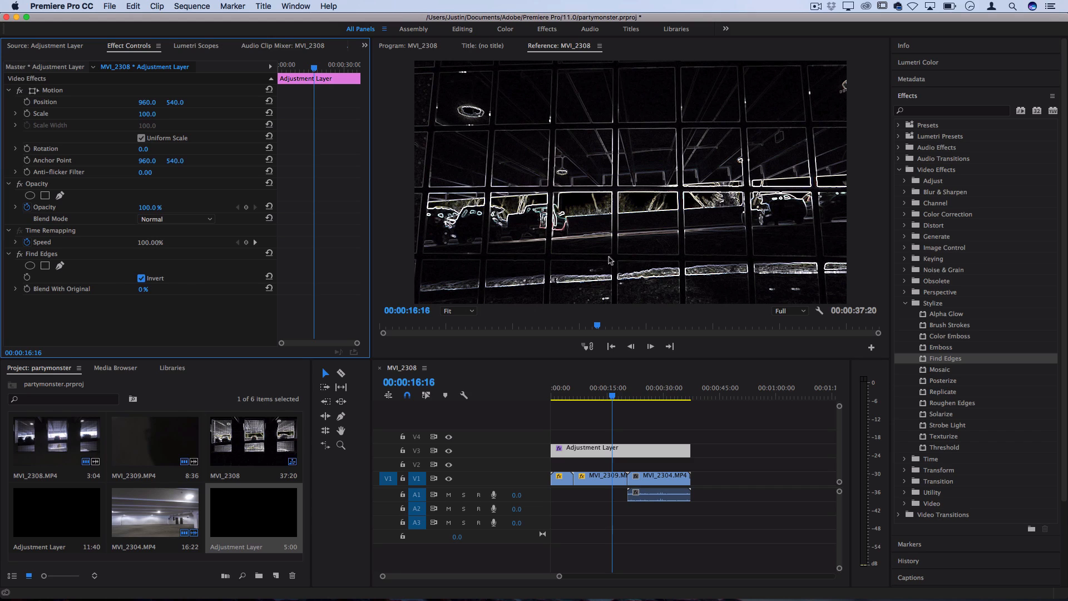
pyautogui.moveTo(789, 269)
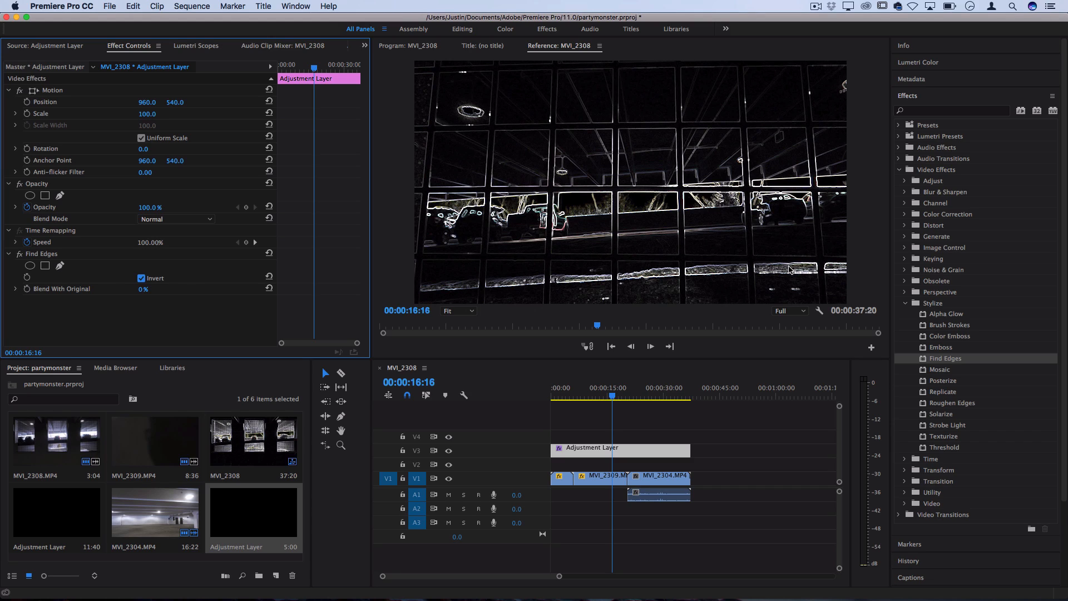
pyautogui.moveTo(721, 264)
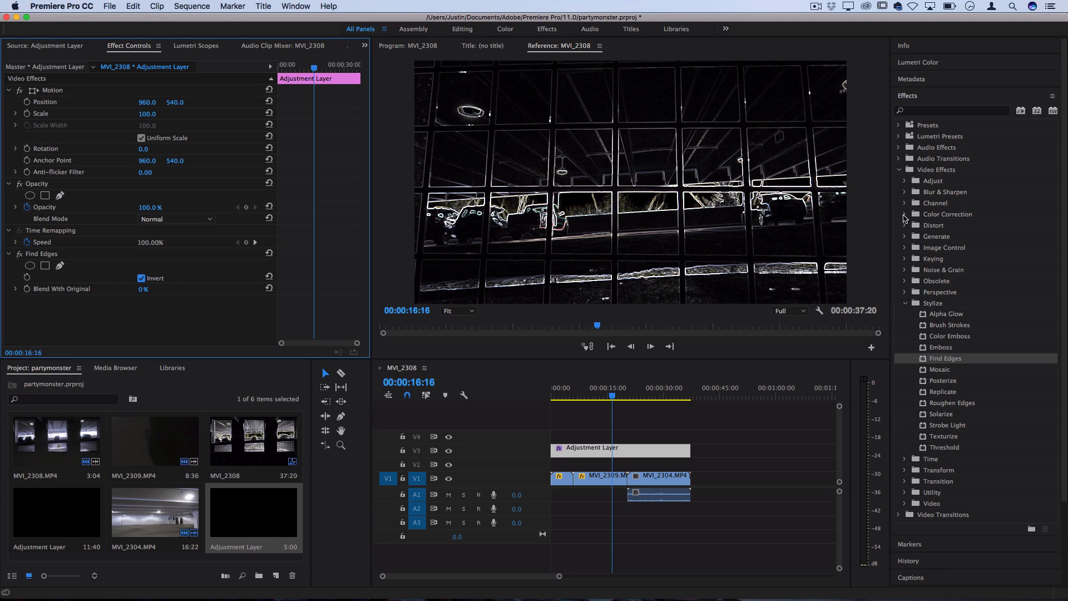
# Step: Add a Channel Mixer to the adjustment layer and set Red-Red 157 for a hot-pink tint
pyautogui.click(905, 214)
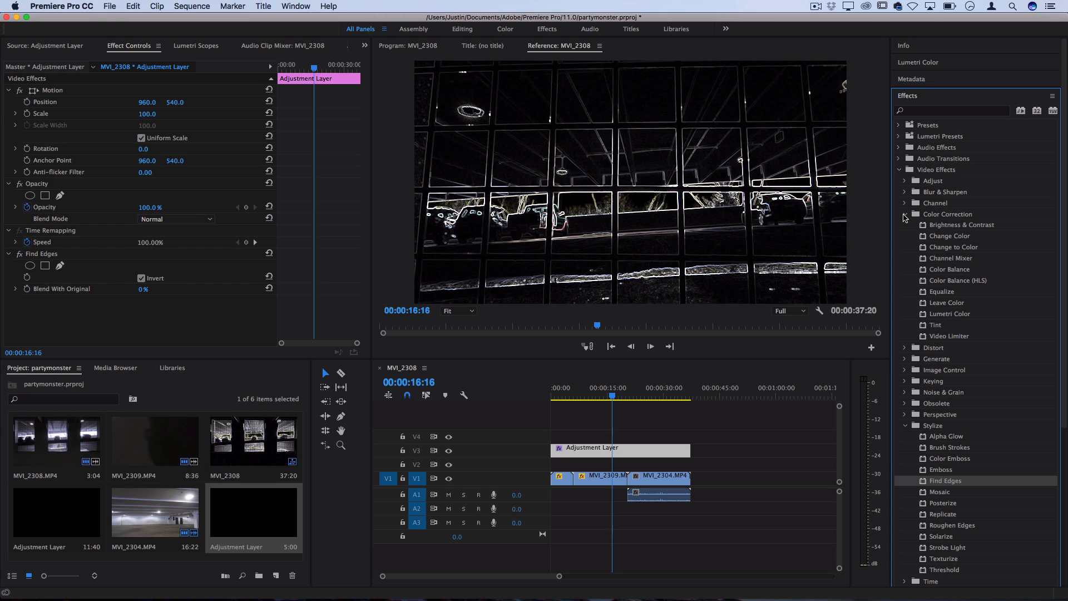
pyautogui.moveTo(951, 260)
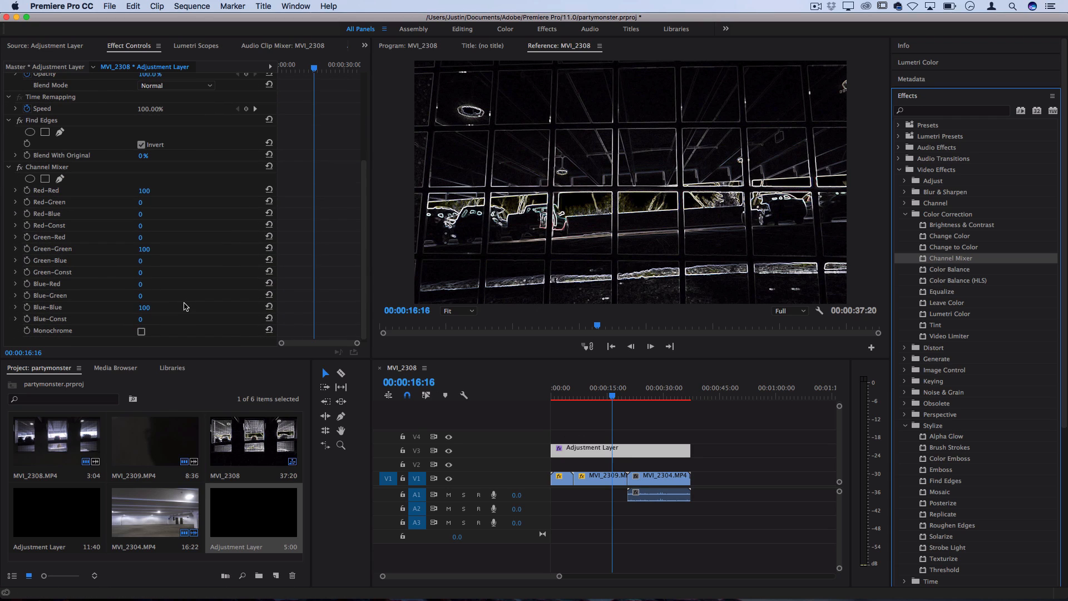
pyautogui.moveTo(145, 211)
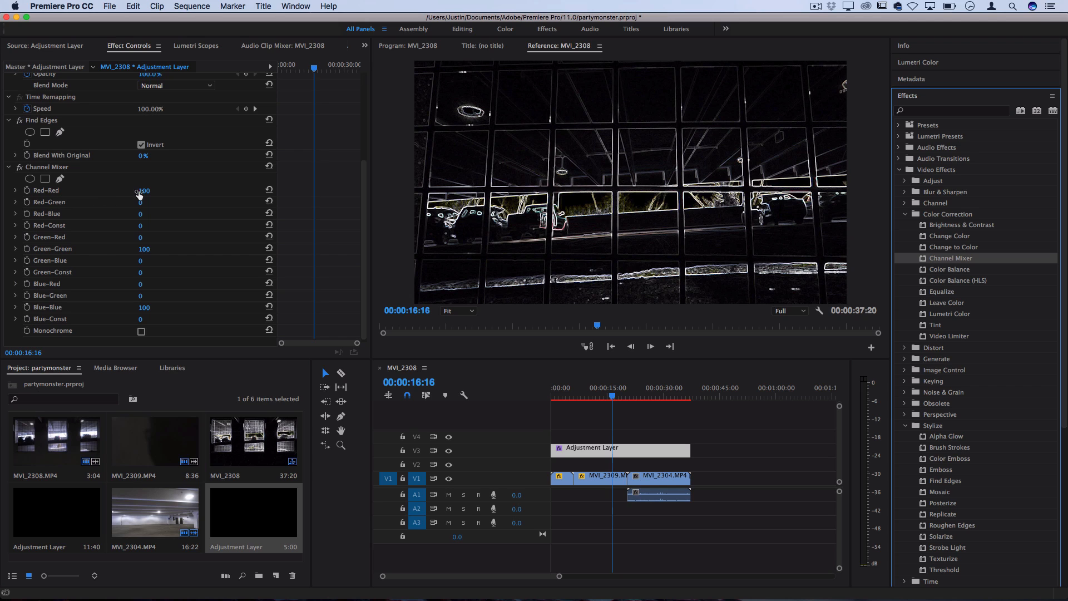
pyautogui.moveTo(144, 190); pyautogui.dragTo(143, 190)
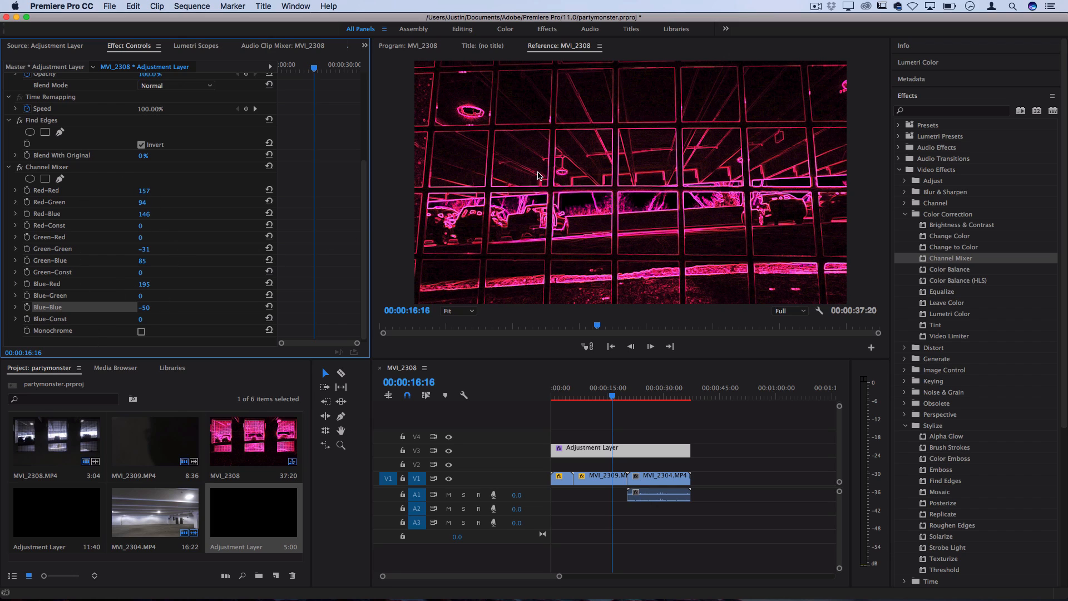
pyautogui.moveTo(557, 144)
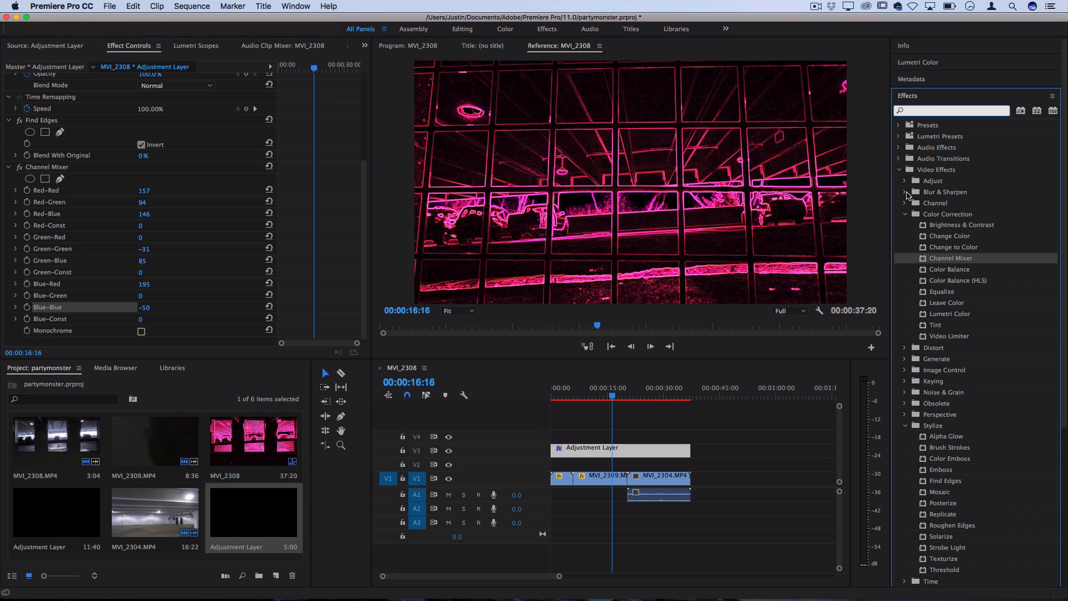
# Step: Add Gaussian Blur at 25 with Repeat Edge Pixels to soften the pink outlines
pyautogui.click(908, 191)
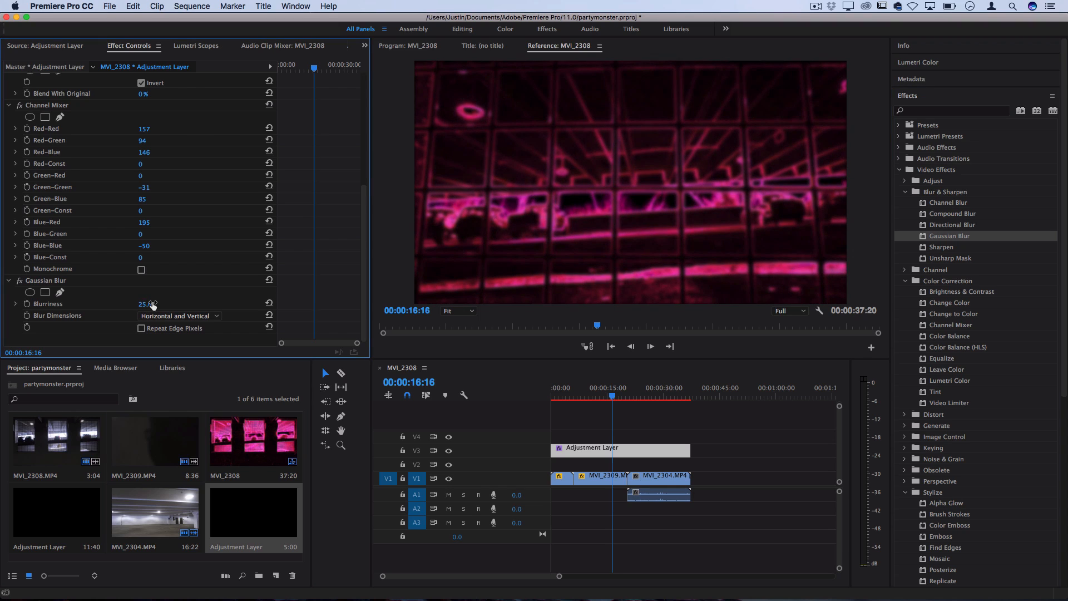
pyautogui.click(142, 328)
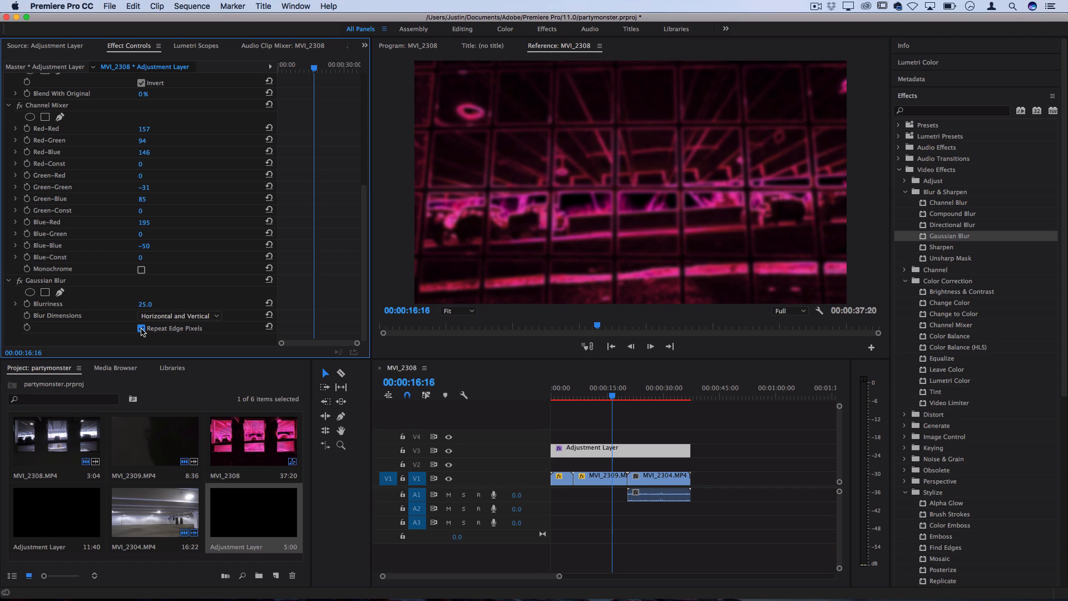
pyautogui.scroll(3)
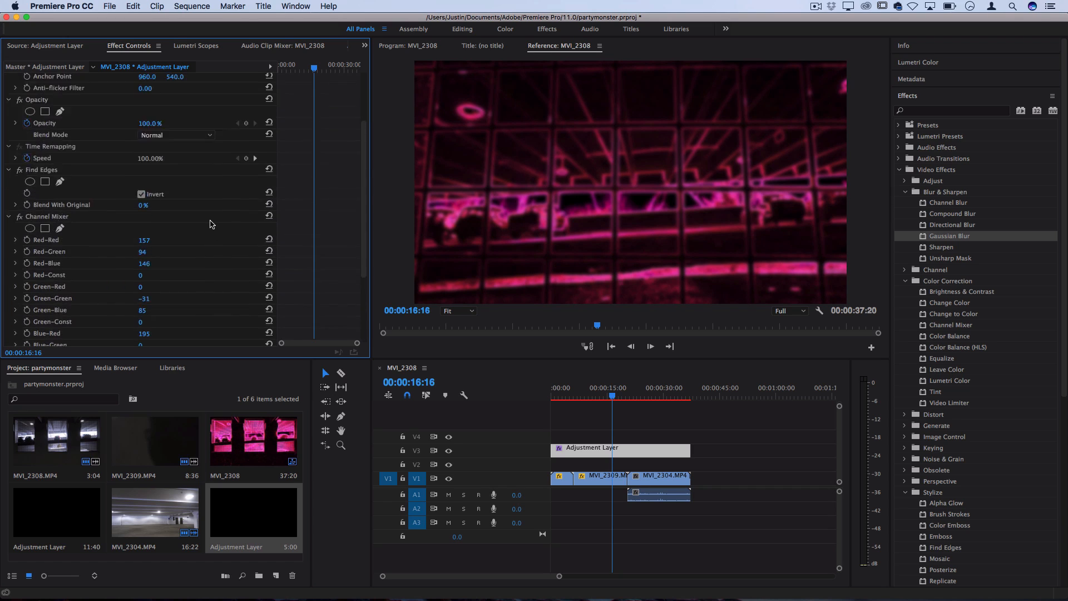
# Step: Set the adjustment layer's Opacity blend mode to Color Dodge after trying Linear Dodge
pyautogui.scroll(3)
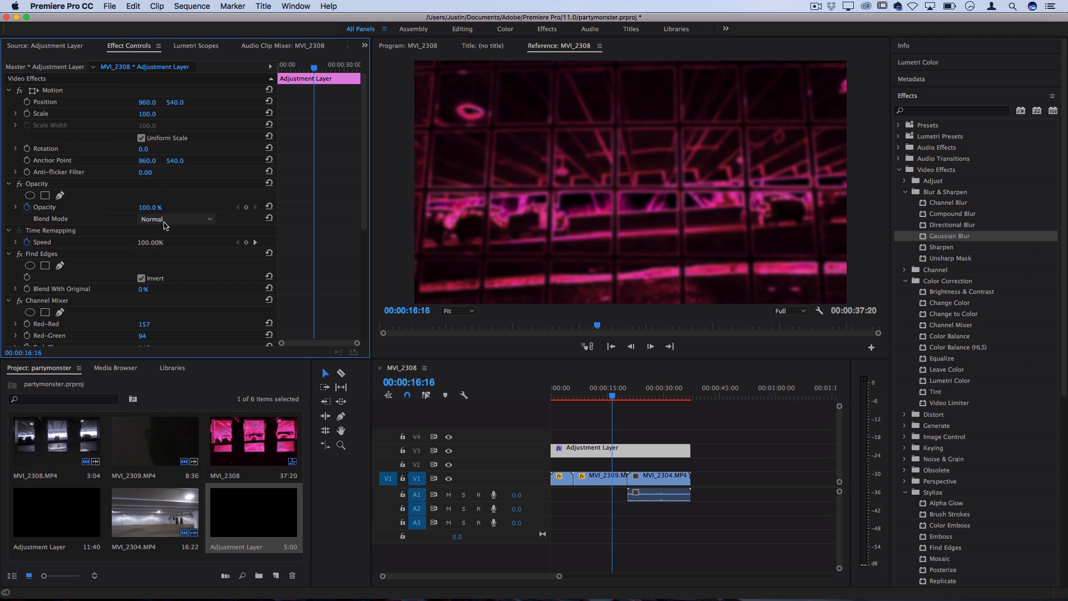
pyautogui.click(176, 219)
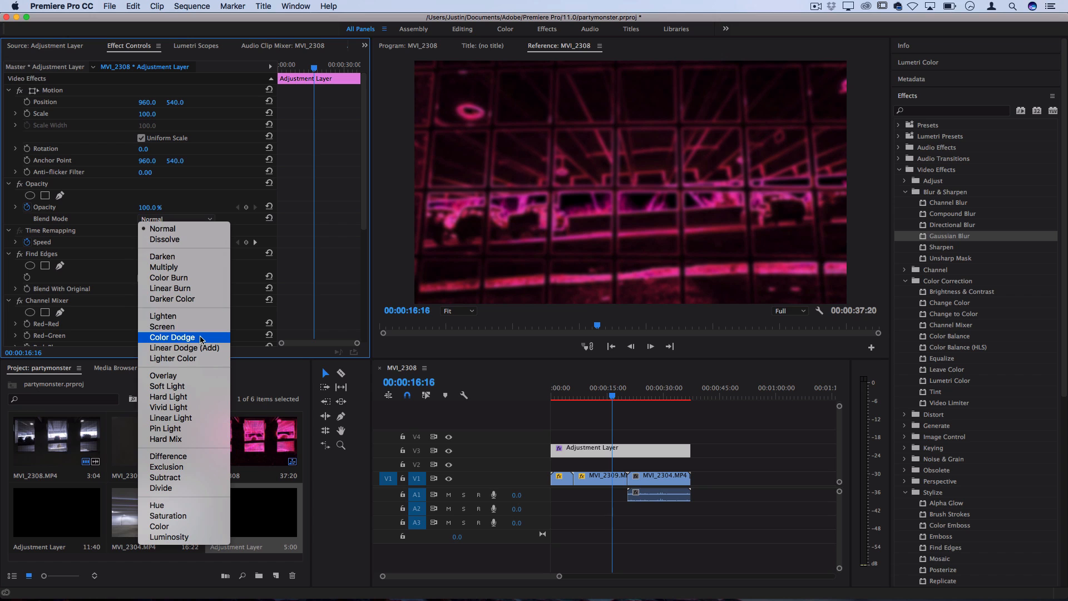
pyautogui.click(171, 337)
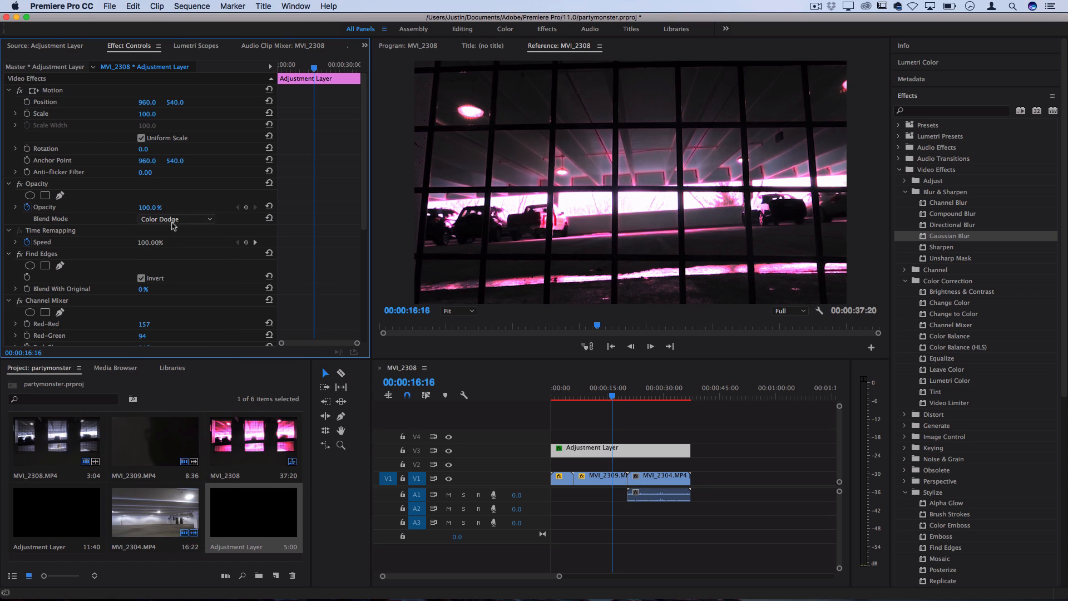
pyautogui.click(173, 219)
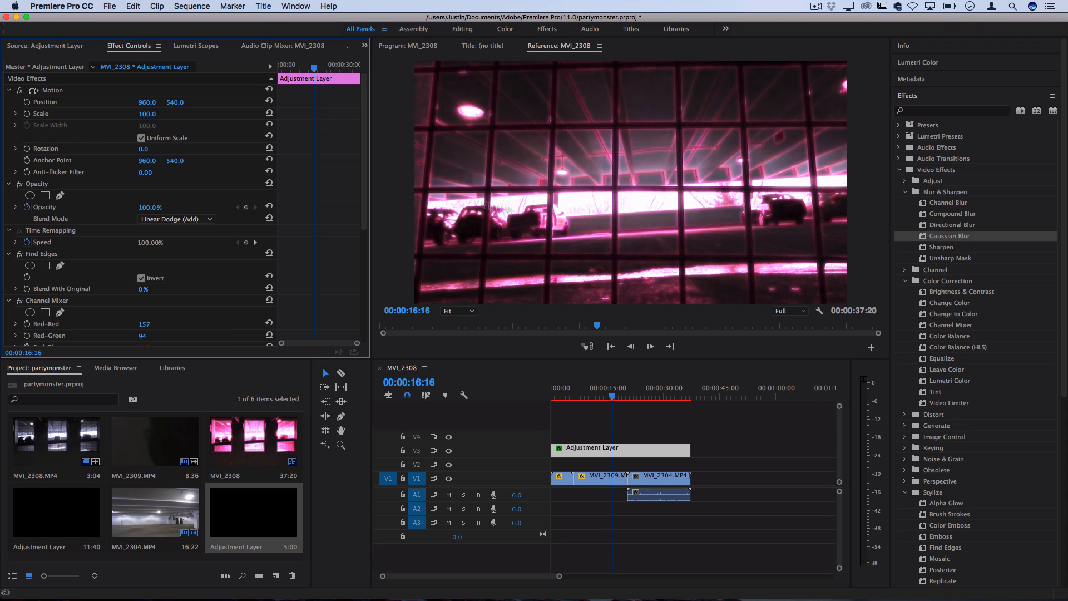
pyautogui.click(176, 219)
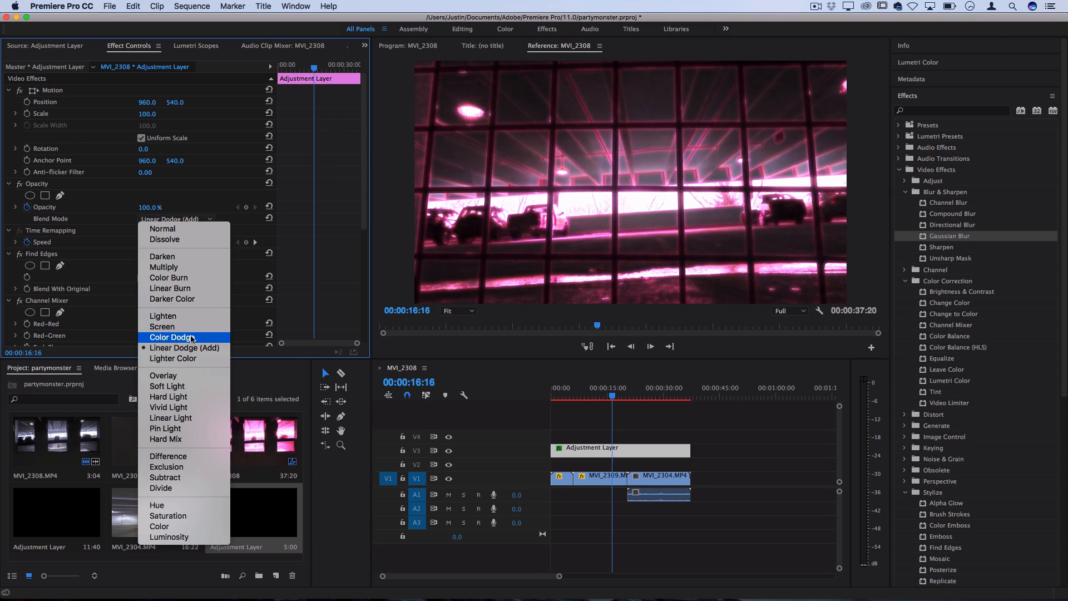
pyautogui.click(172, 337)
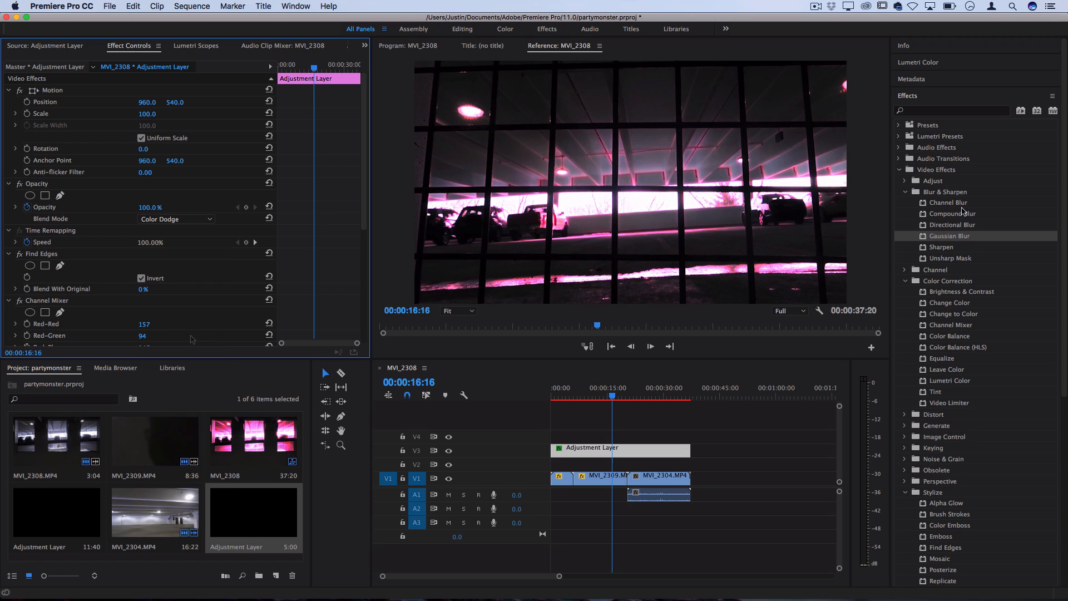
# Step: Add a Noise effect at 99% to the adjustment layer and make the Gaussian Blur vertical only
pyautogui.scroll(-3)
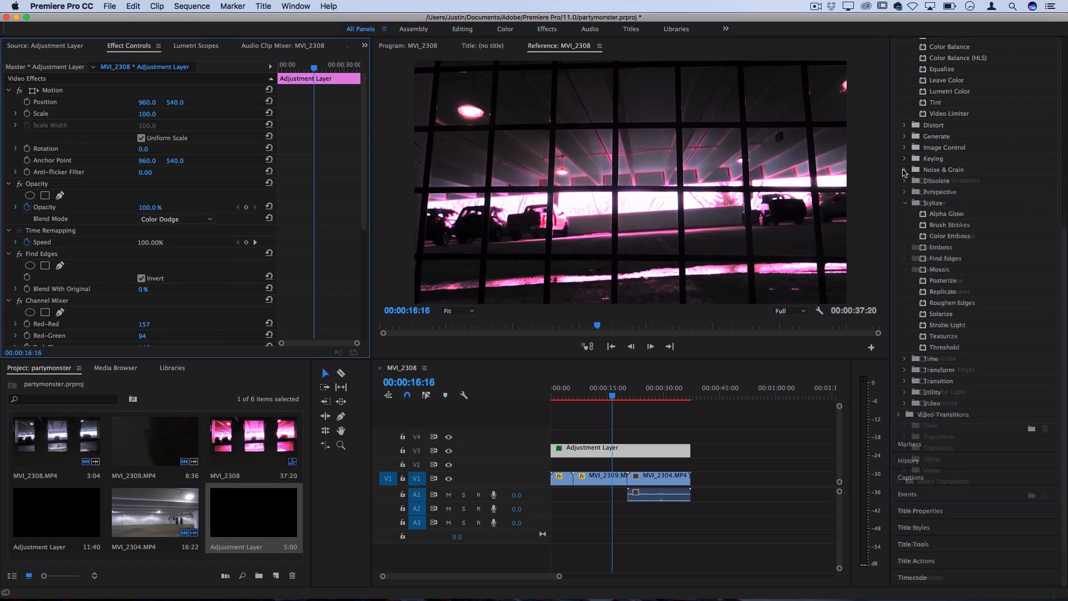
pyautogui.click(904, 169)
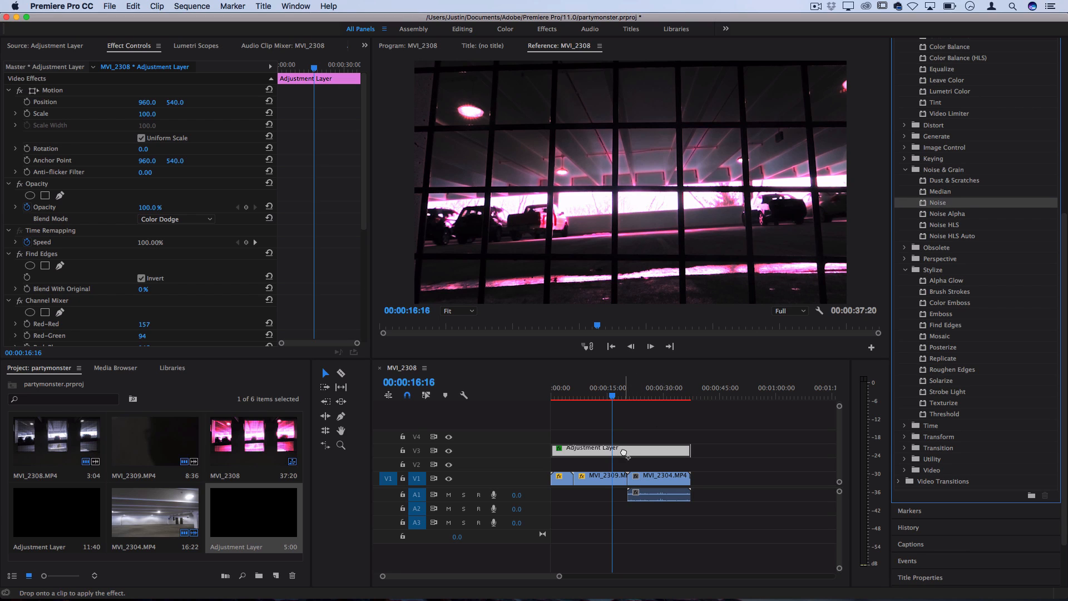
pyautogui.scroll(-3)
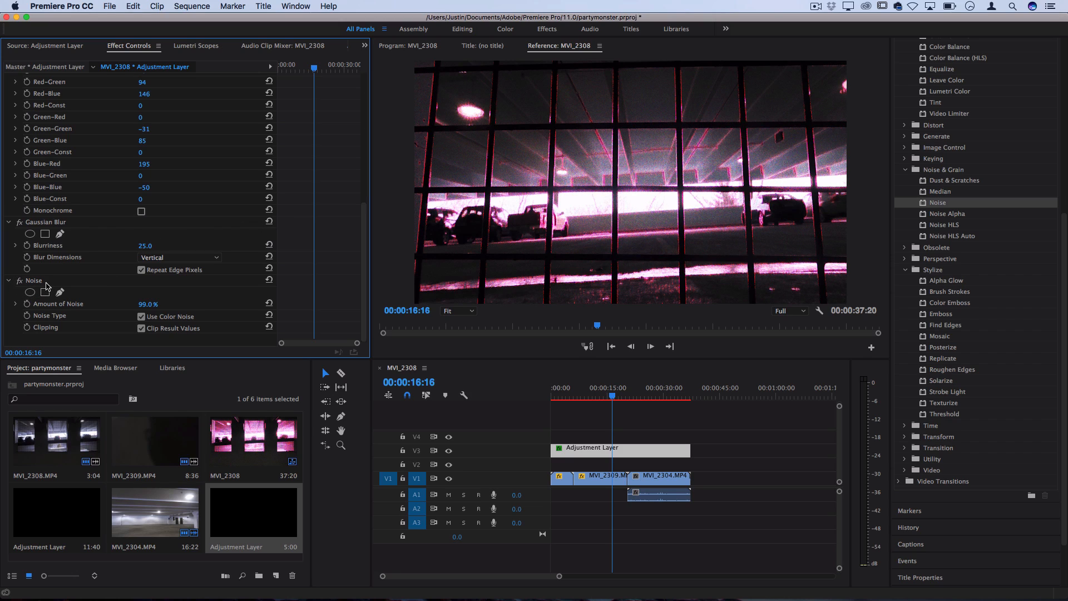
pyautogui.click(33, 280)
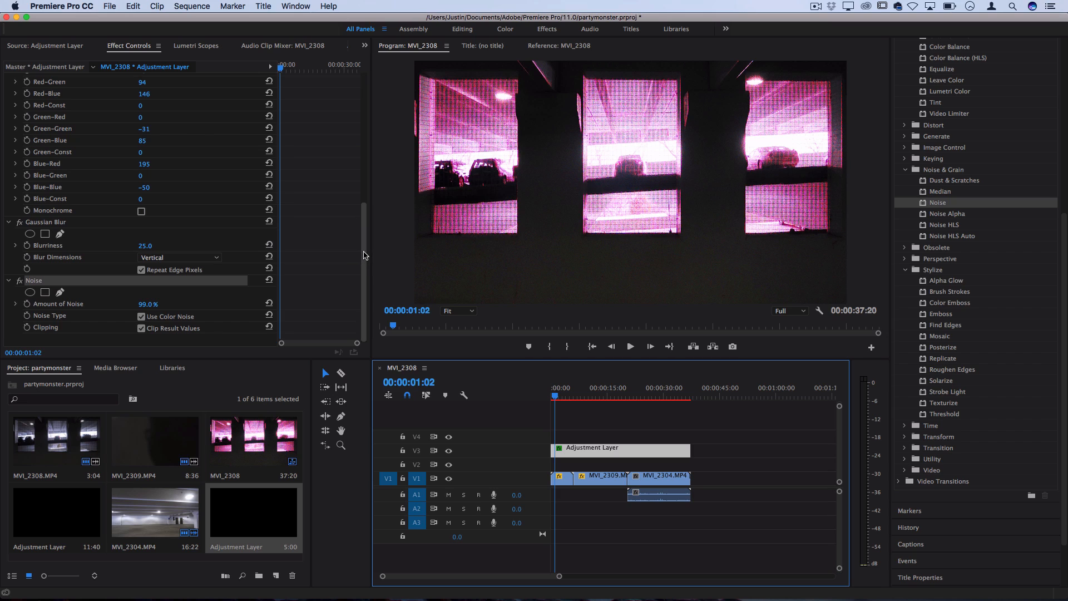
# Step: Enable animation on Channel Mixer Red-Red, setting a first keyframe near the sequence start
pyautogui.scroll(3)
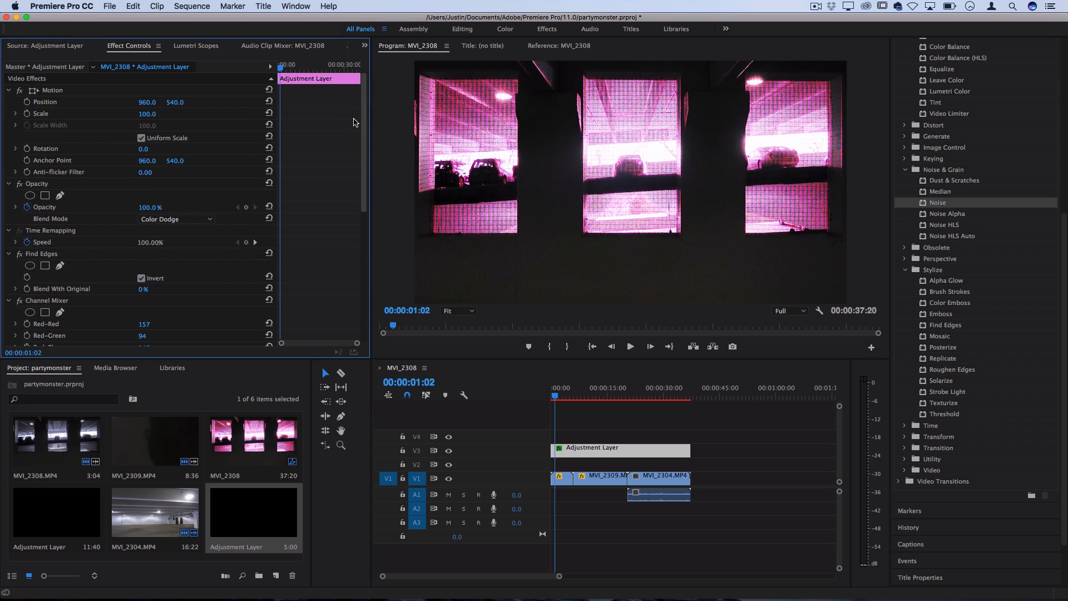
pyautogui.moveTo(99, 260)
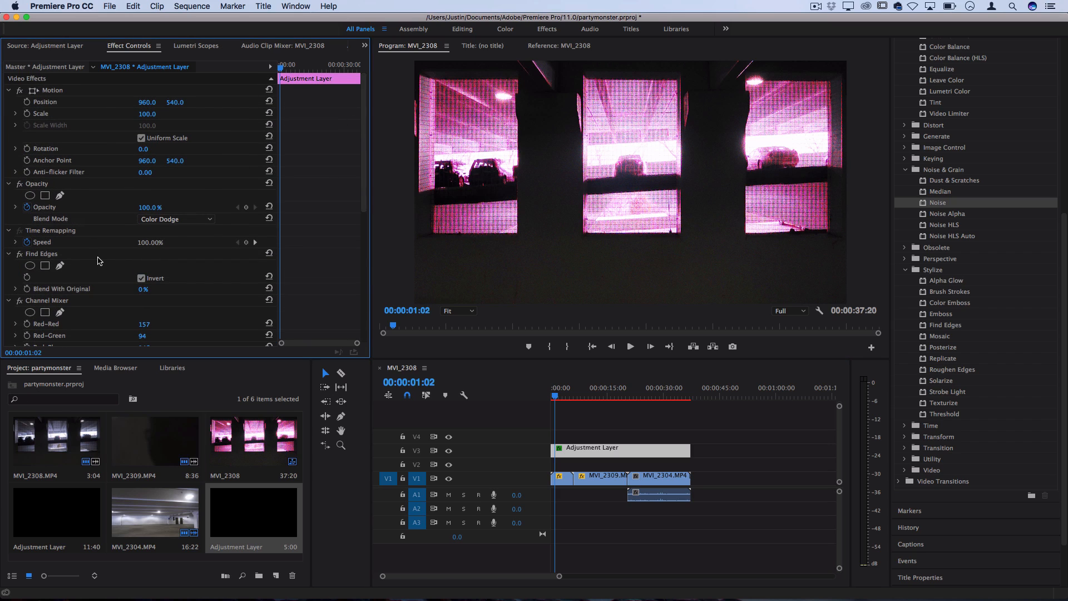
pyautogui.scroll(-3)
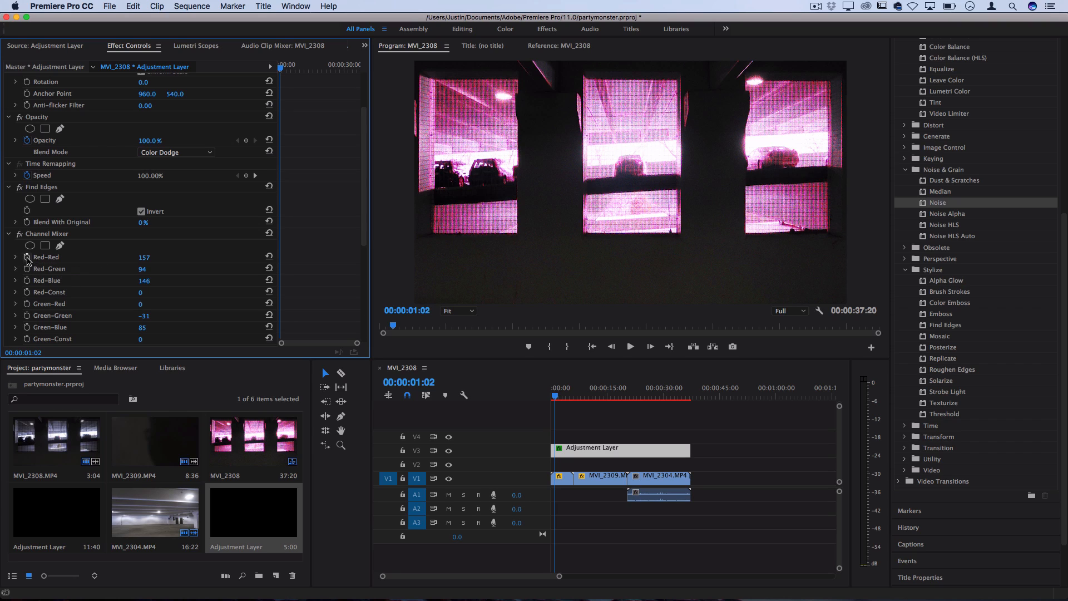
pyautogui.moveTo(26, 257)
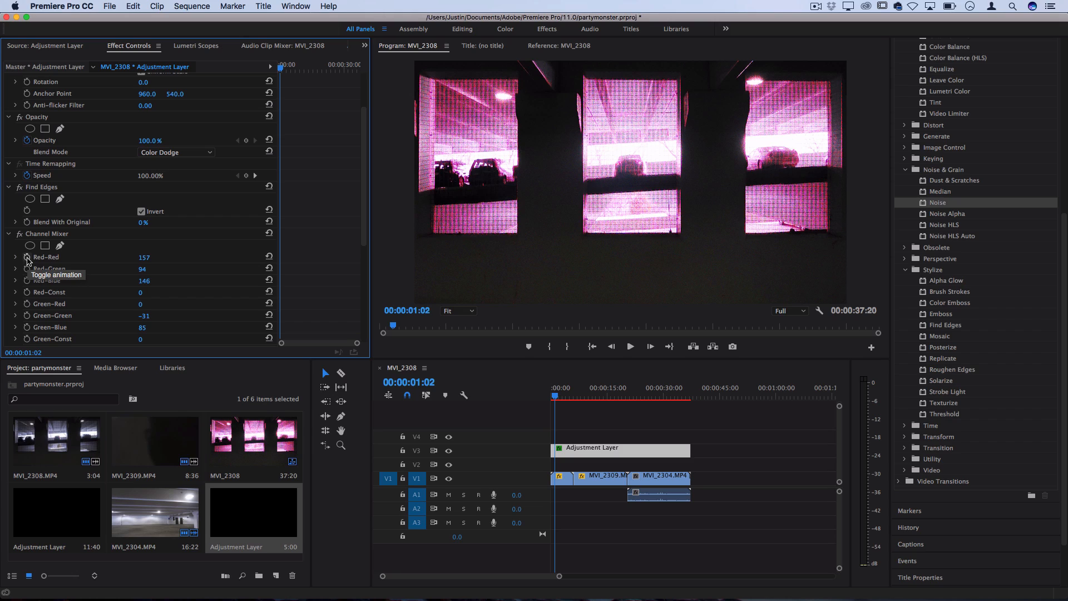
pyautogui.click(27, 257)
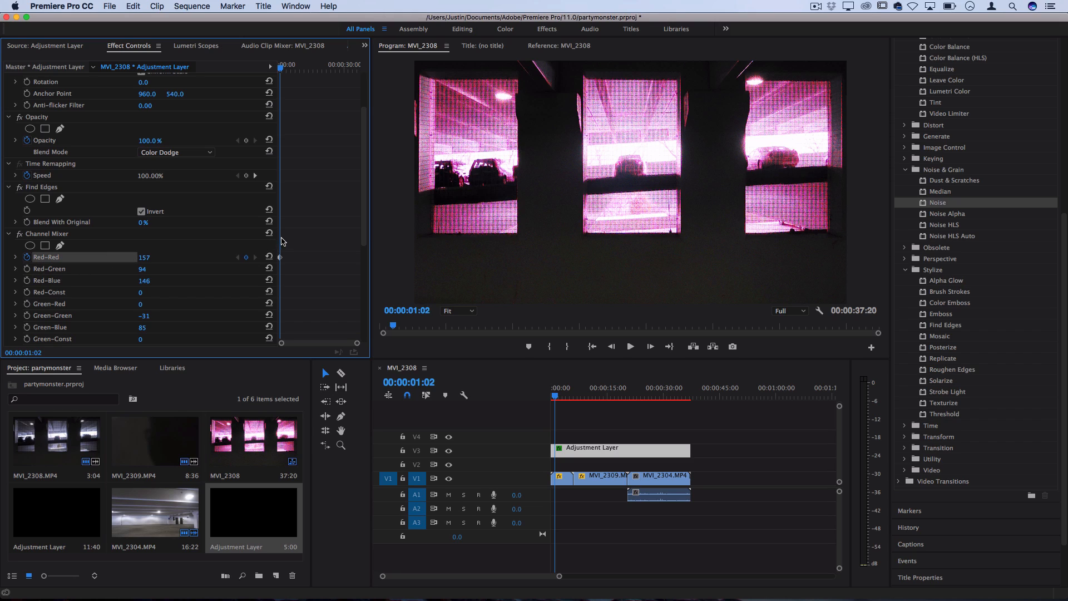
pyautogui.moveTo(302, 208)
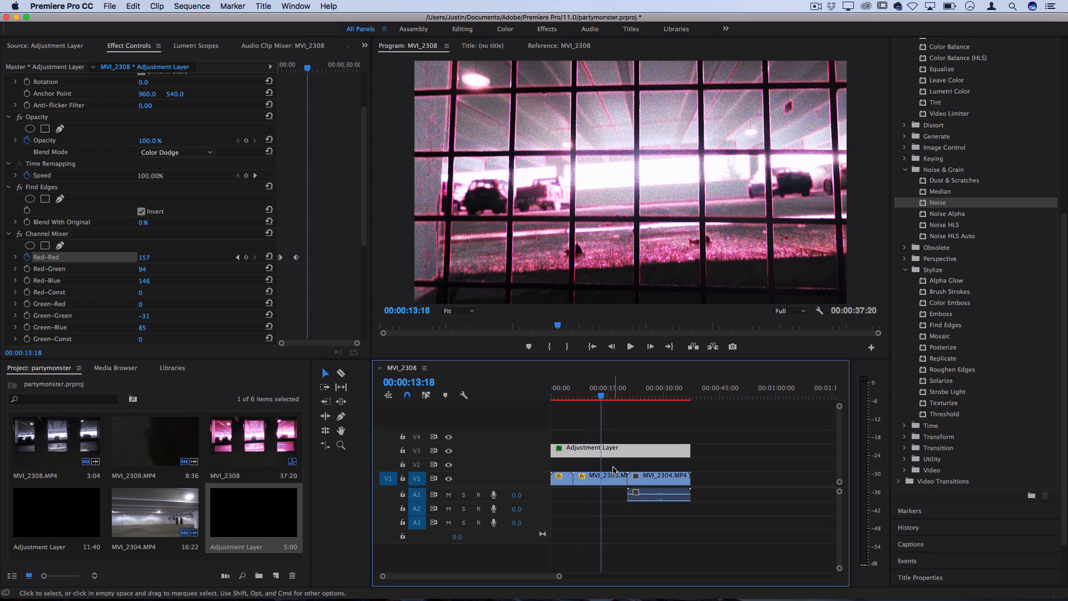
pyautogui.moveTo(593, 457)
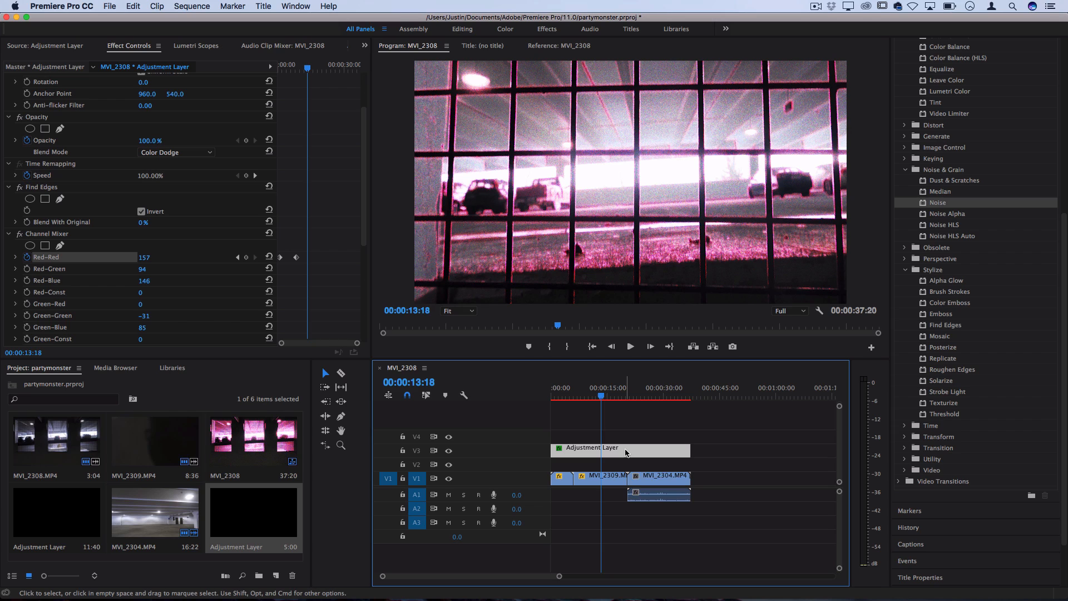
# Step: Move the playhead to about 28 seconds, inside the MVI_2304 clip
pyautogui.click(657, 396)
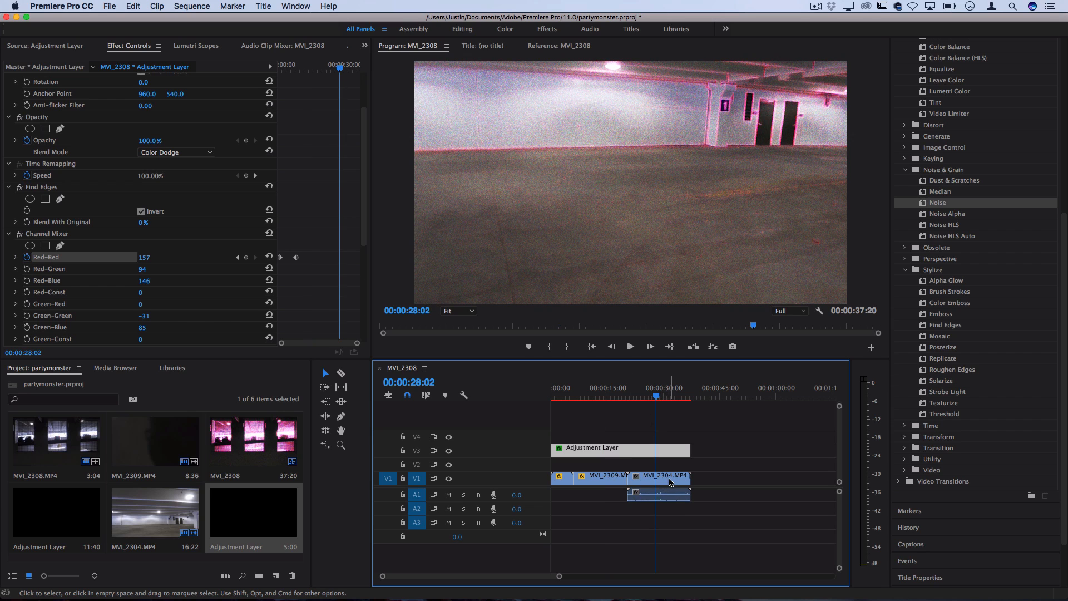
pyautogui.moveTo(664, 475)
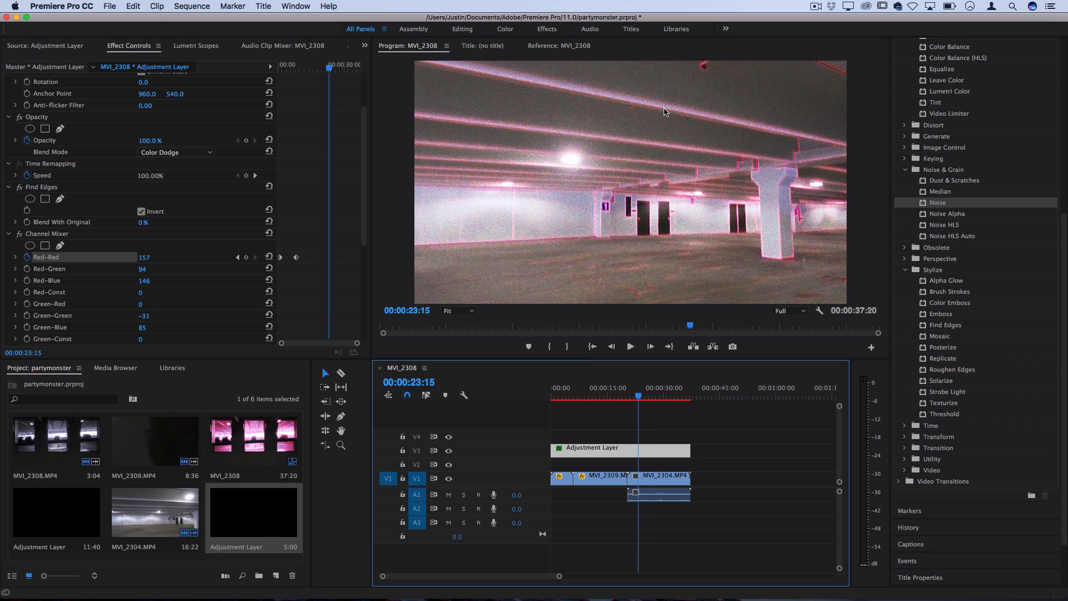
pyautogui.moveTo(649, 480)
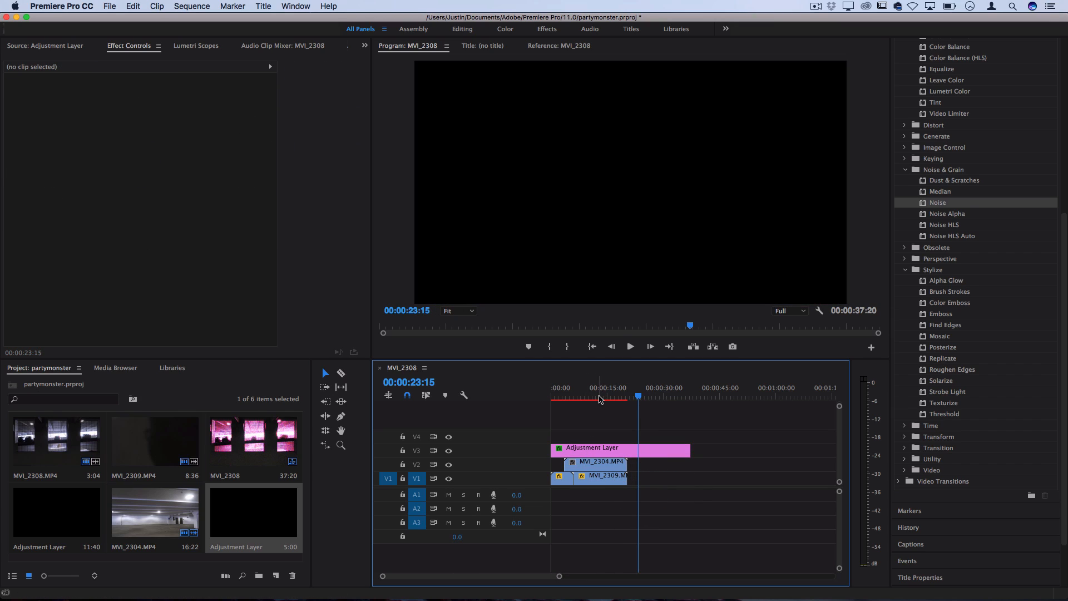
# Step: Blend MVI_2304 in Color Dodge (after Screen) and add a Lumetri Color effect to it
pyautogui.click(178, 219)
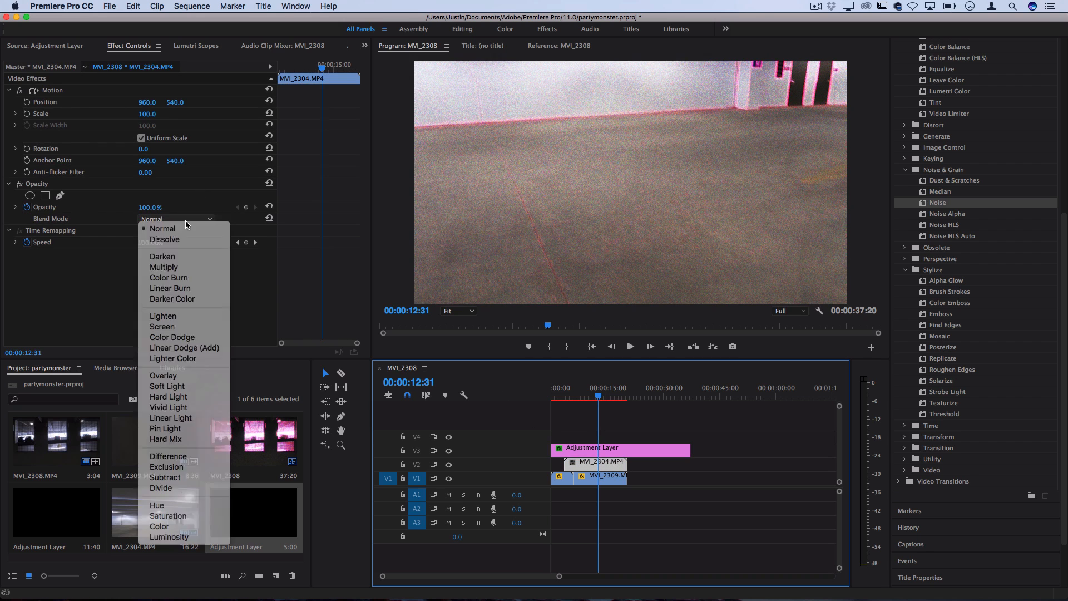
pyautogui.click(162, 326)
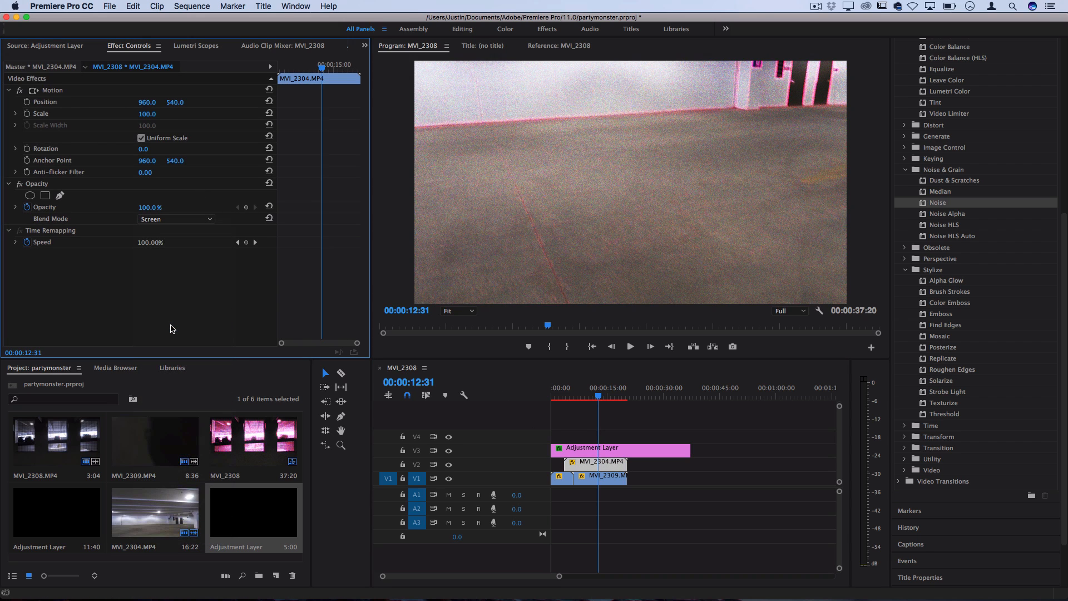
pyautogui.click(176, 219)
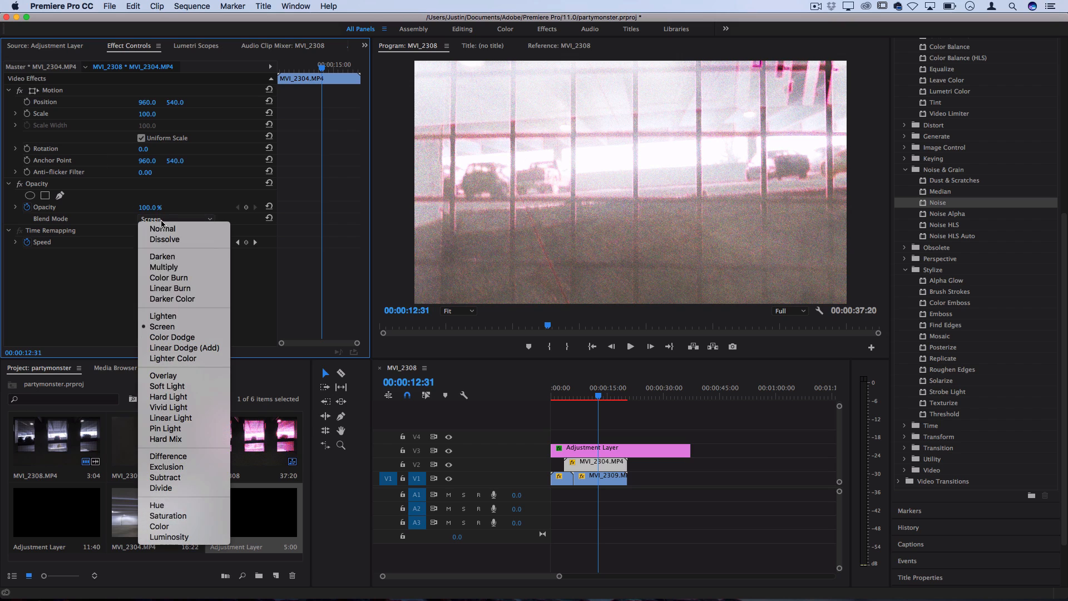
pyautogui.click(172, 336)
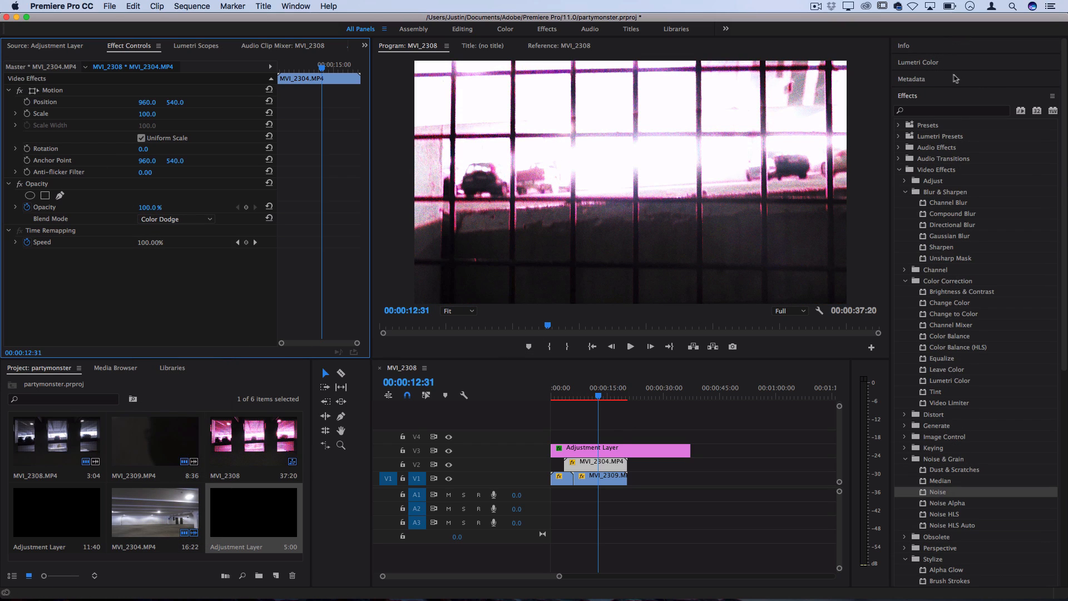
pyautogui.click(917, 63)
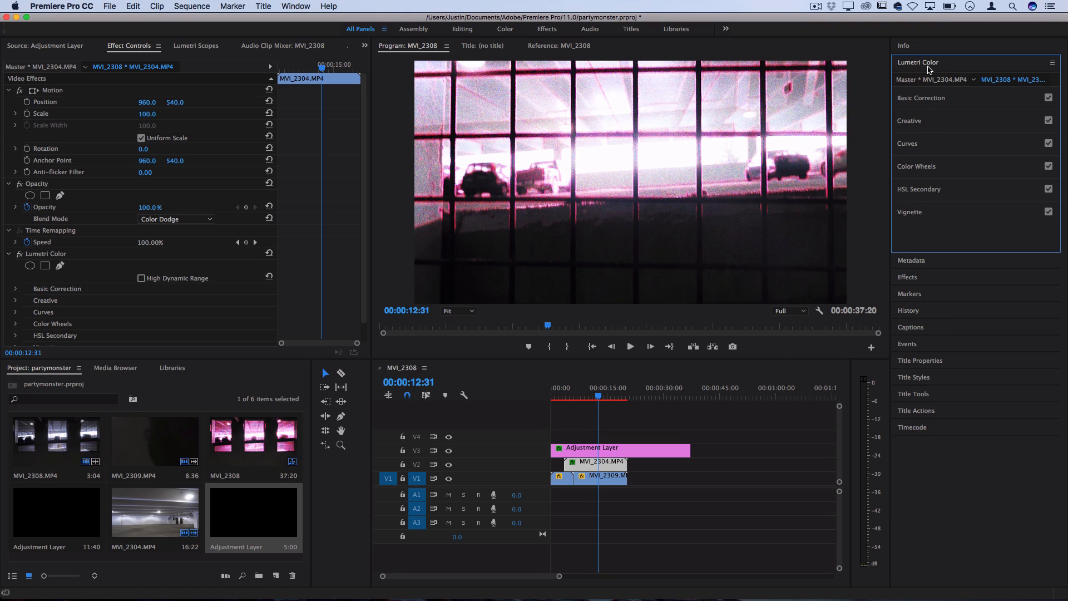
pyautogui.click(908, 277)
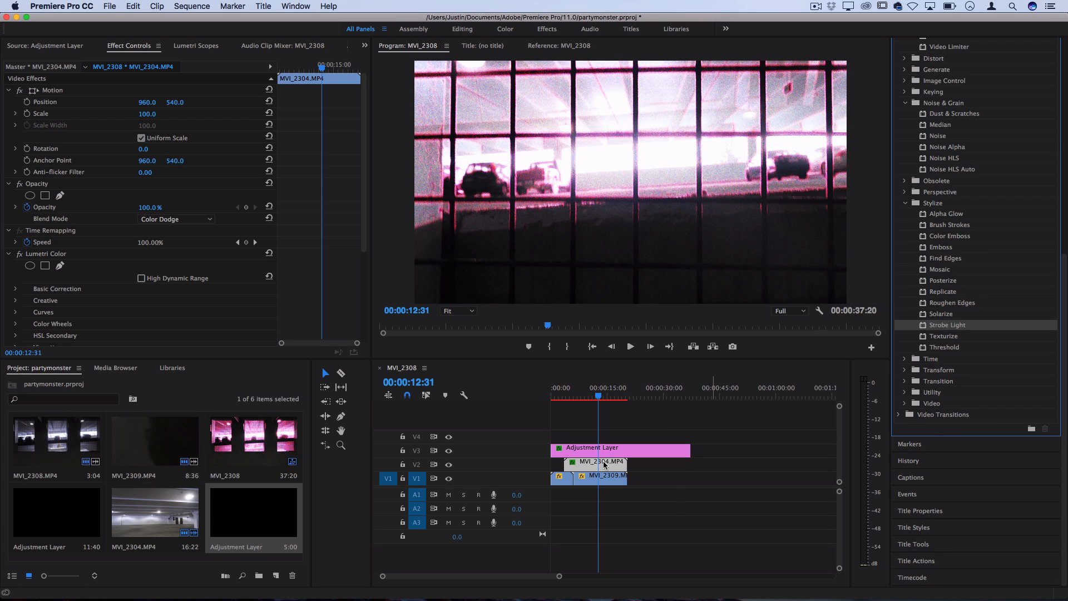
# Step: Set the Strobe Light effect on MVI_2304 to Makes Layer Transparent
pyautogui.scroll(-3)
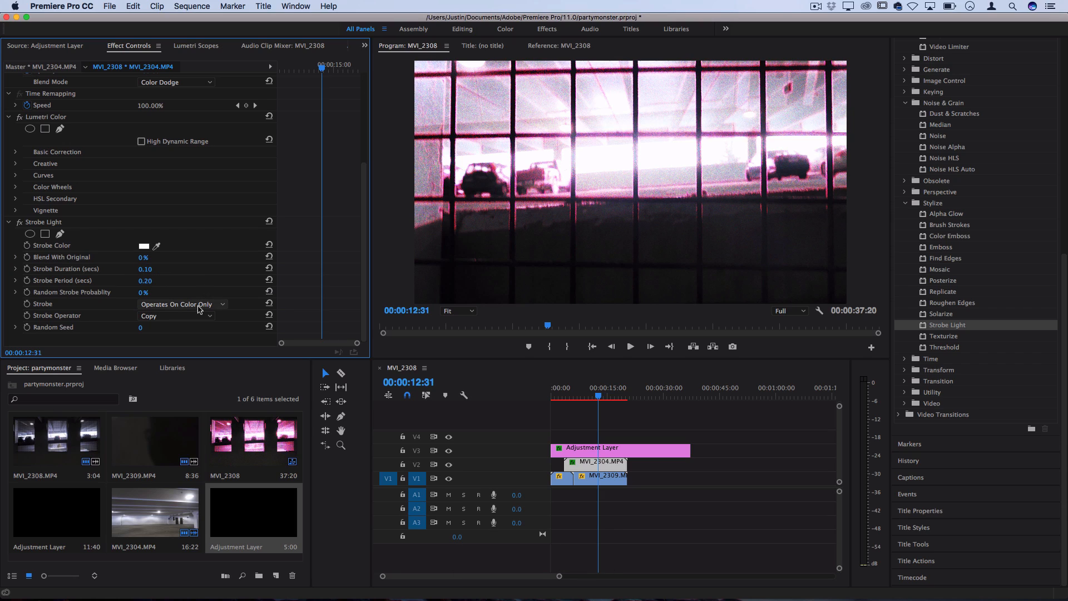
pyautogui.click(180, 302)
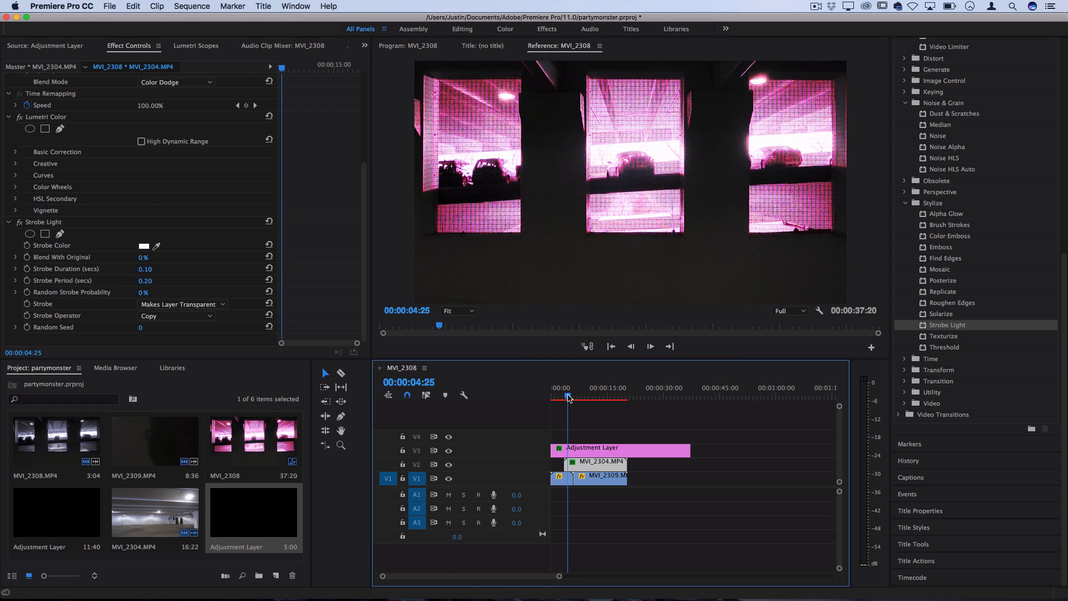
pyautogui.click(650, 346)
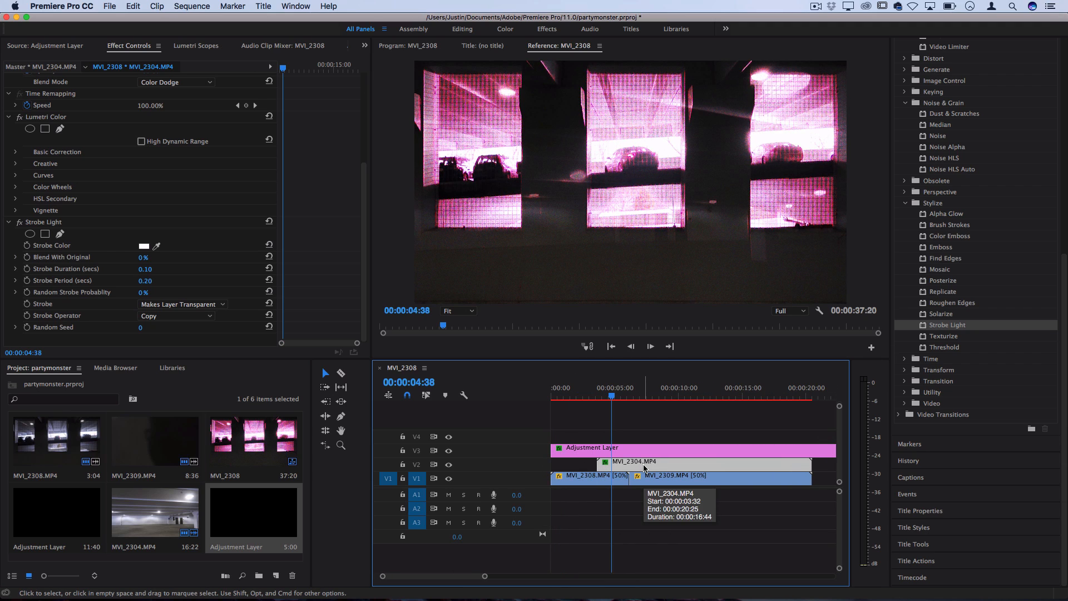
pyautogui.moveTo(591, 439)
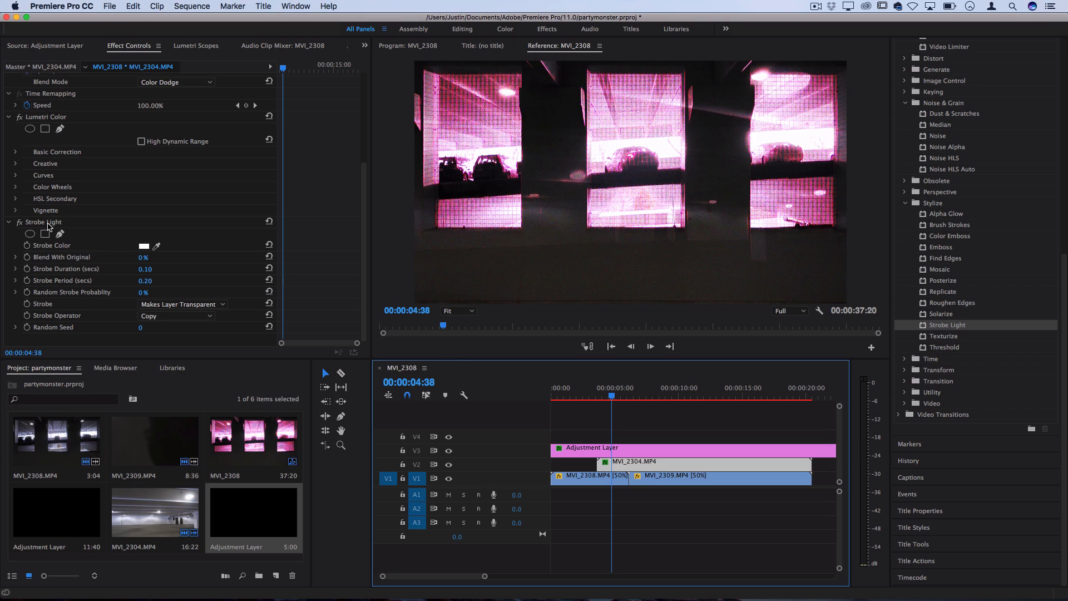
pyautogui.moveTo(81, 257)
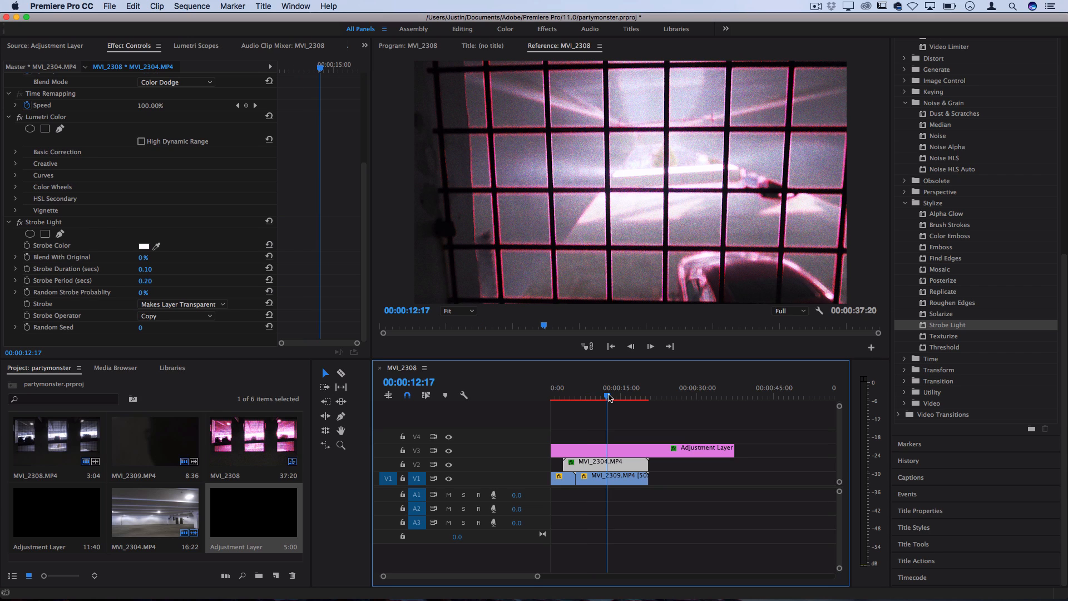
# Step: Cut the MVI_2309 clip into several short pieces with the Razor tool
pyautogui.click(606, 477)
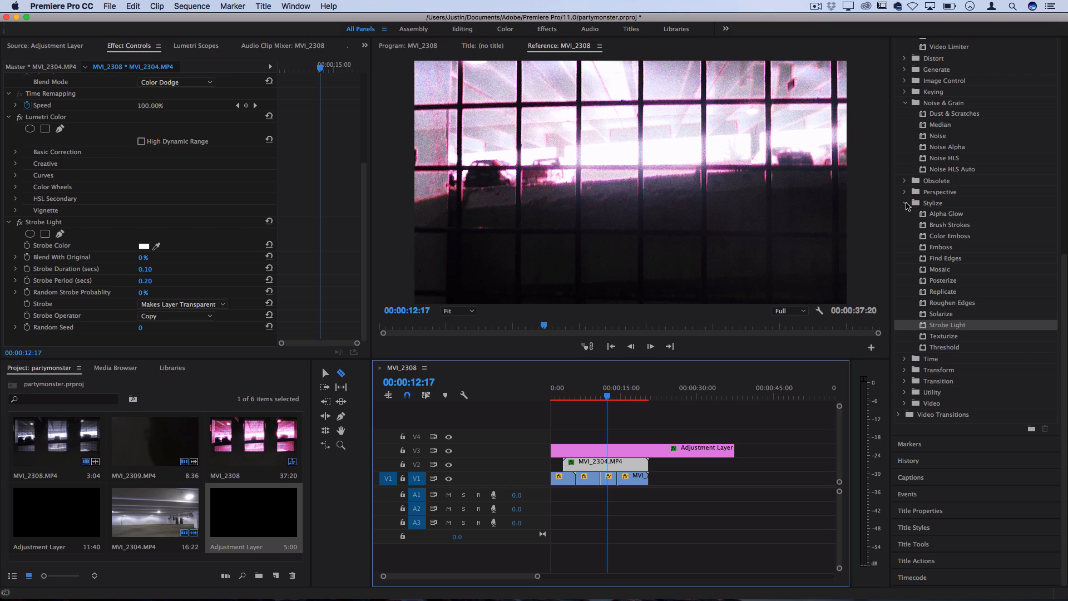
pyautogui.scroll(3)
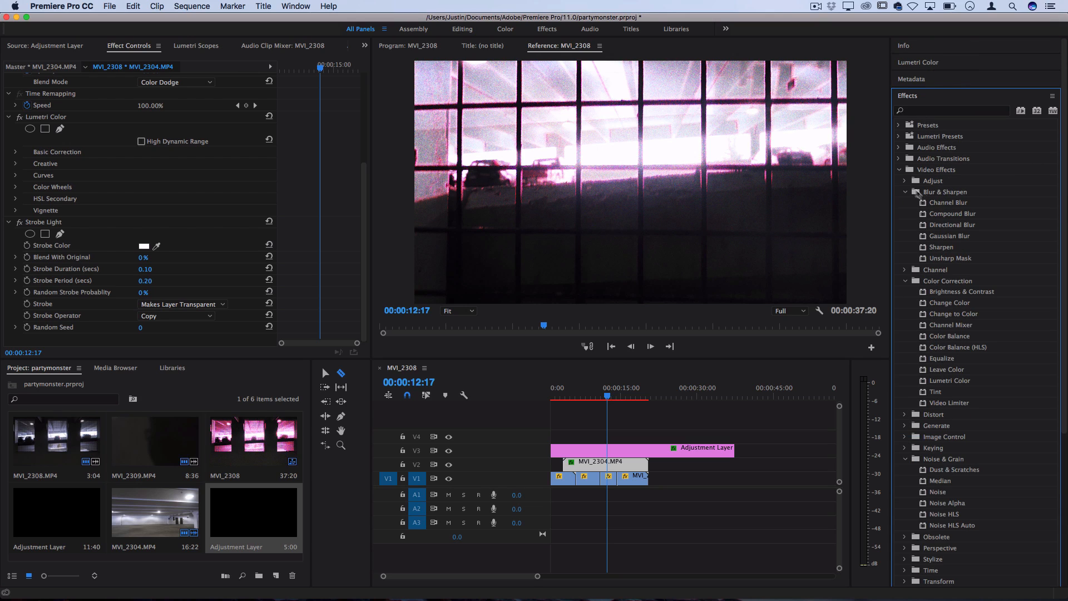
# Step: Search the Effects panel and apply Distort > Wave Warp to one MVI_2309 piece
pyautogui.click(951, 110)
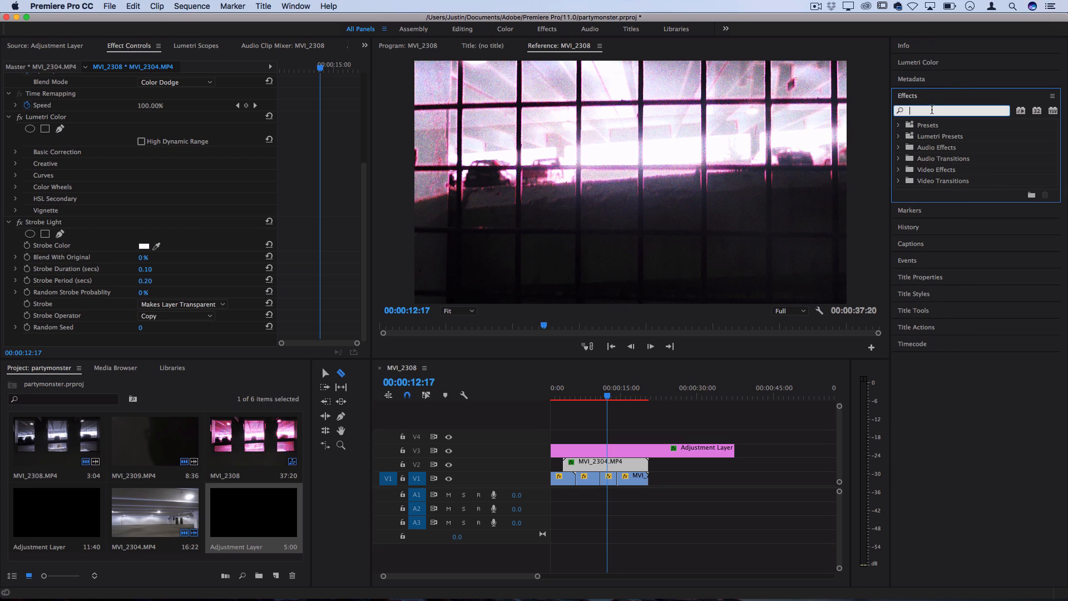
pyautogui.write('tur')
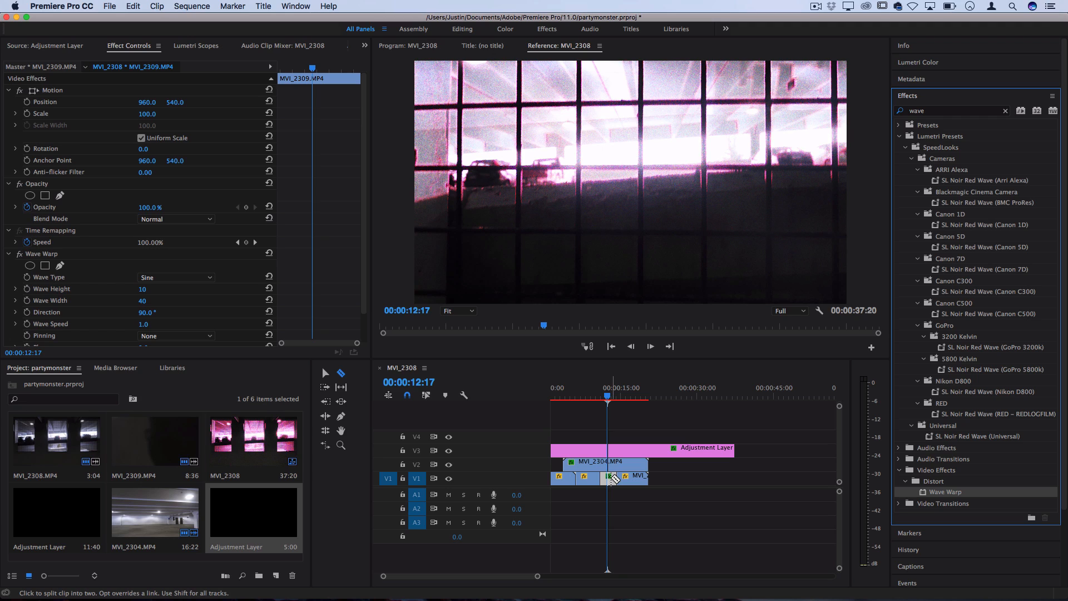
# Step: Set the Wave Warp piece to wave height 249, width 743 and speed 2.6
pyautogui.press('v')
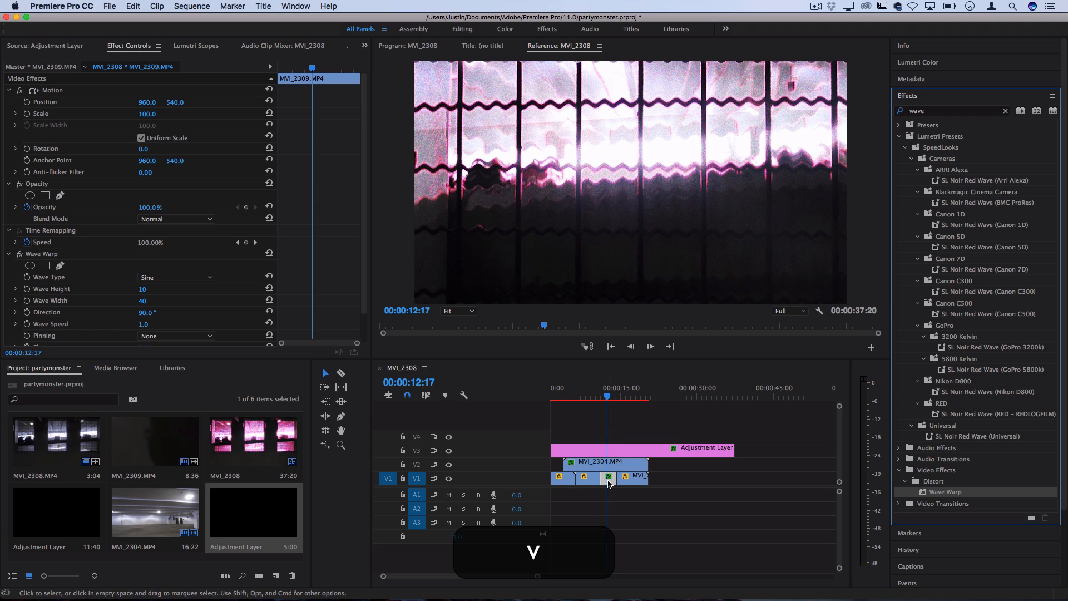
pyautogui.scroll(-3)
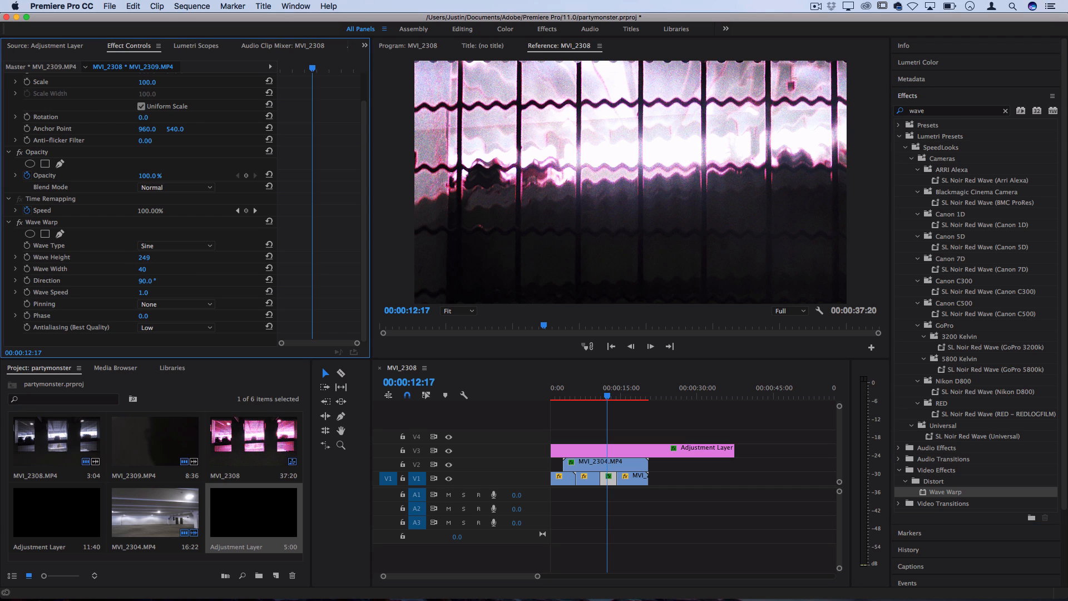
pyautogui.press('cmd+z')
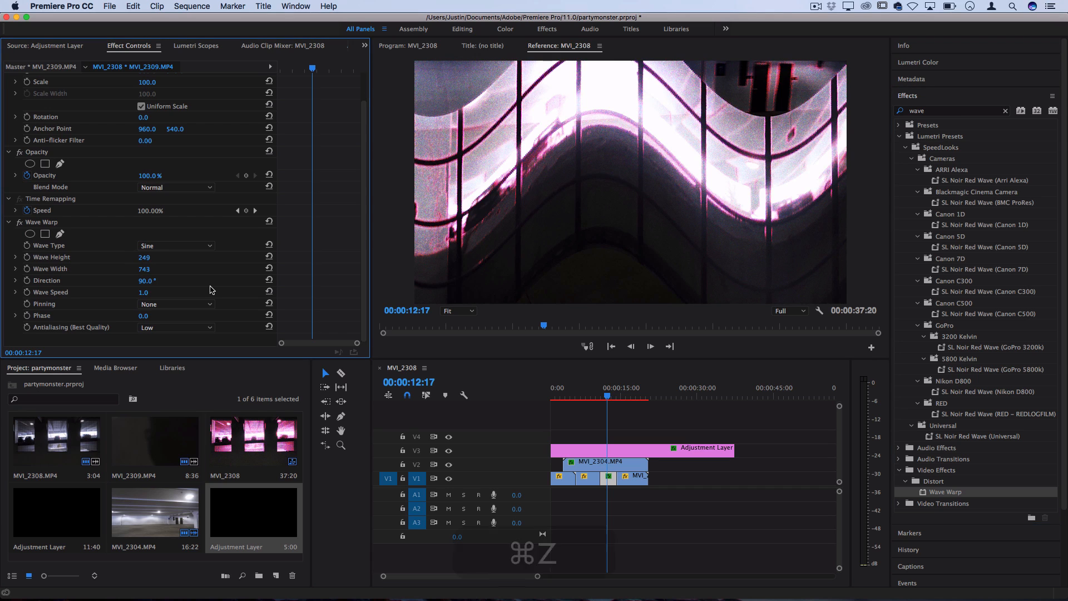
pyautogui.write('2.6')
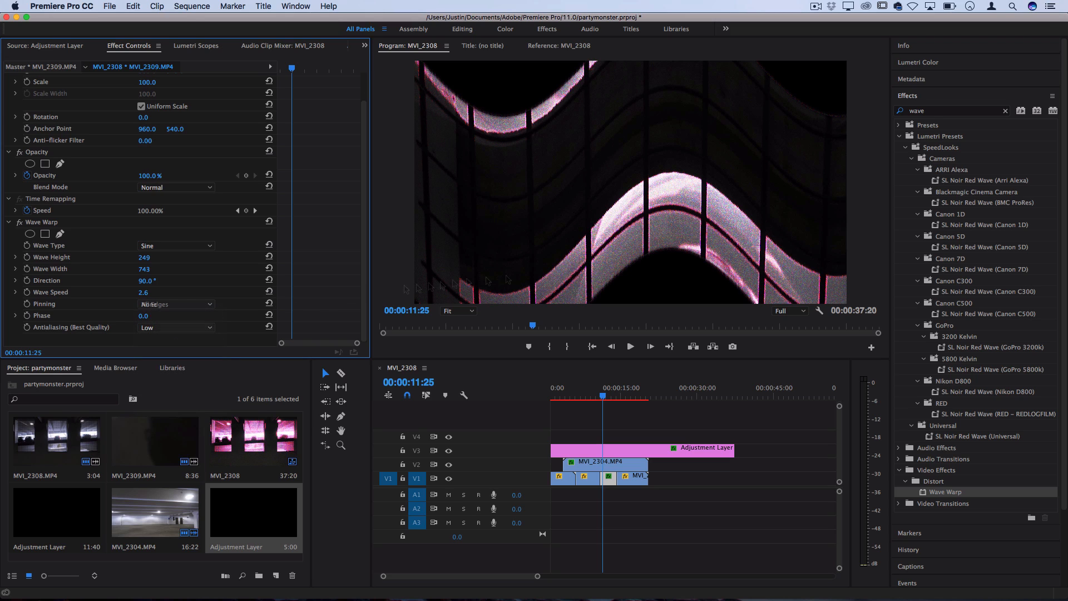
pyautogui.click(176, 304)
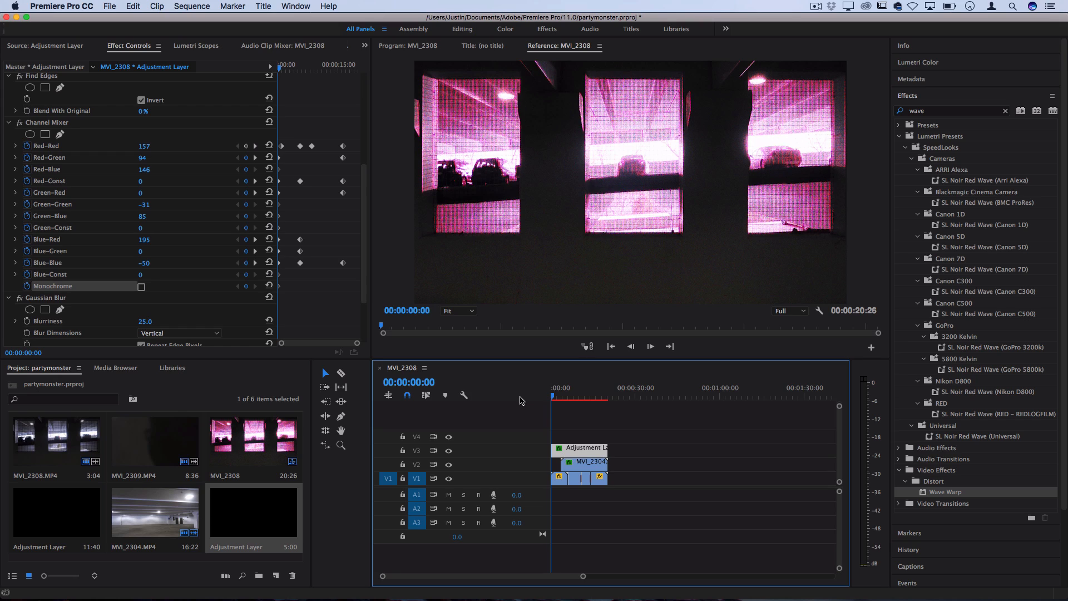
# Step: Bring up the Title > New Title choices for a still, roll or crawl title
pyautogui.click(263, 7)
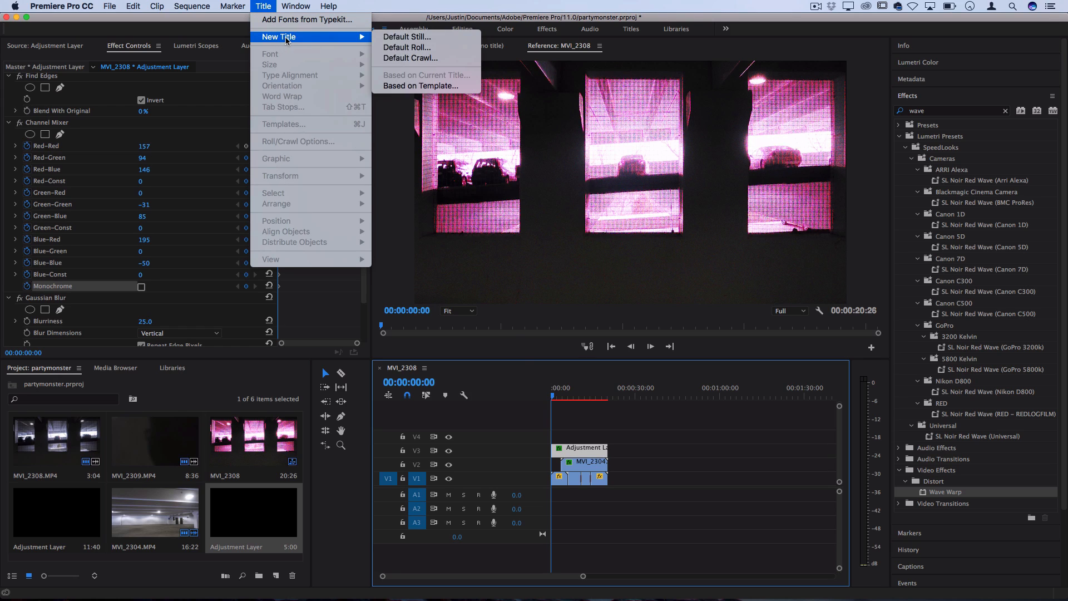
pyautogui.moveTo(406, 35)
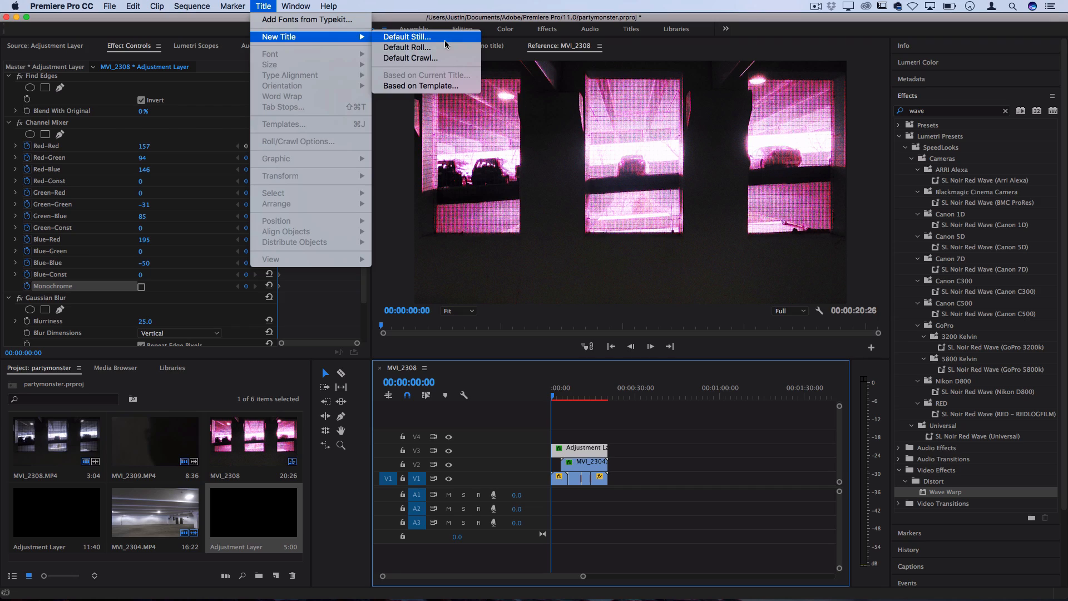